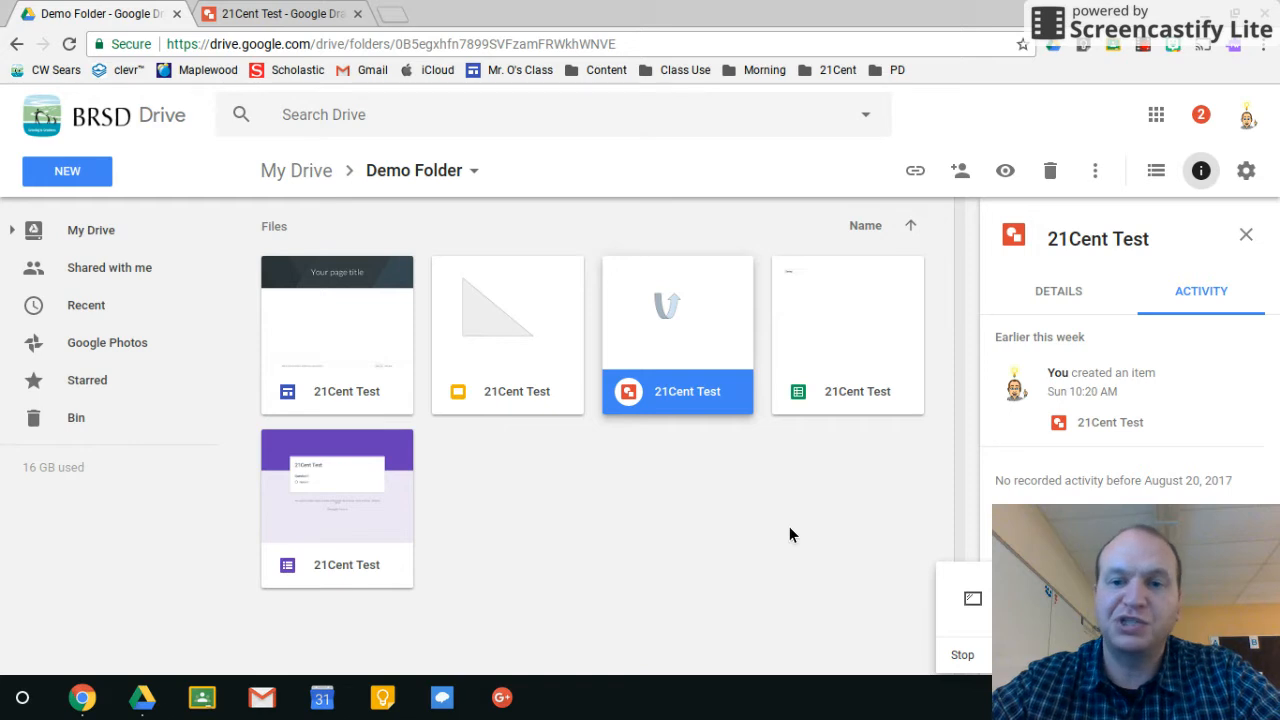
mouse_move(676, 328)
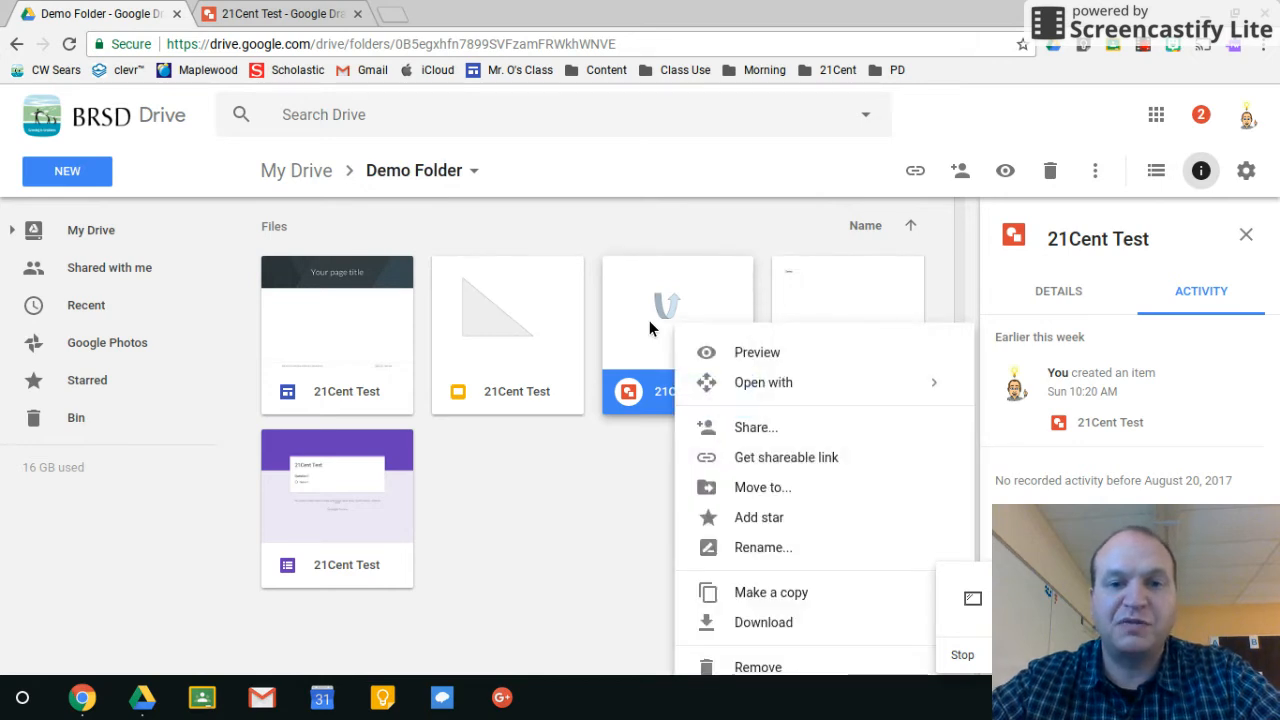
mouse_move(680, 364)
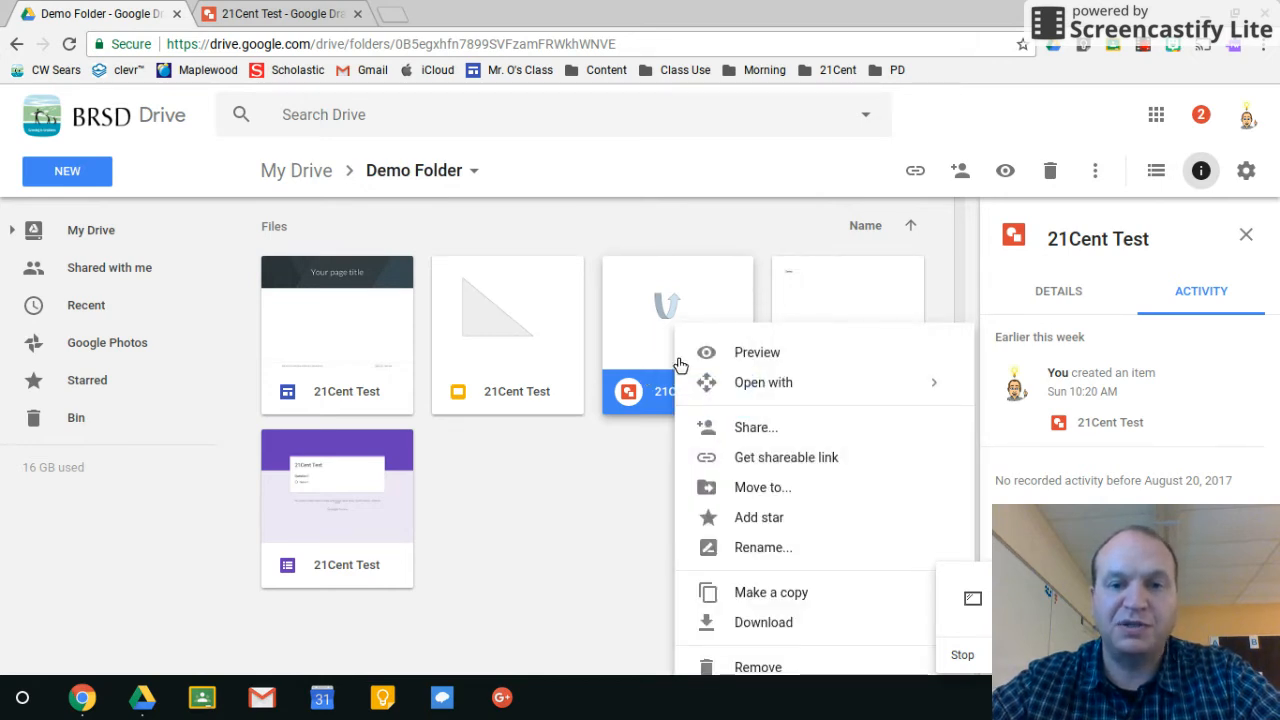
mouse_move(786, 456)
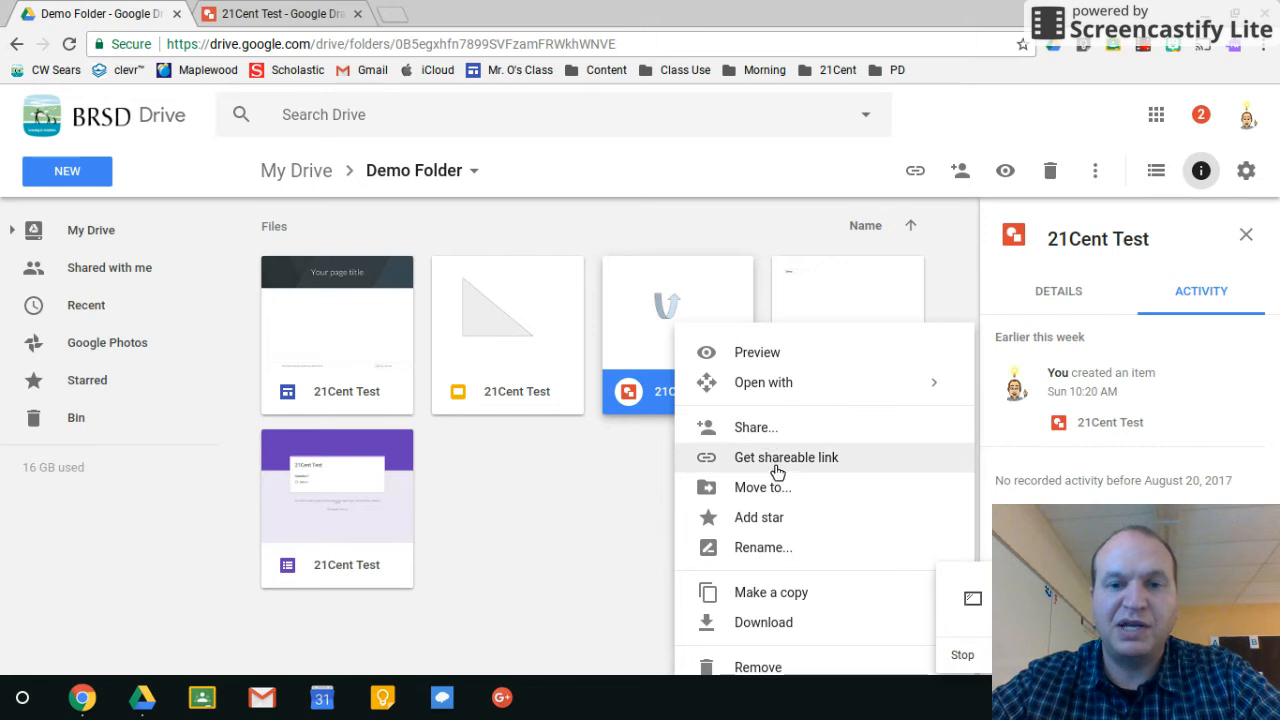
mouse_move(770, 456)
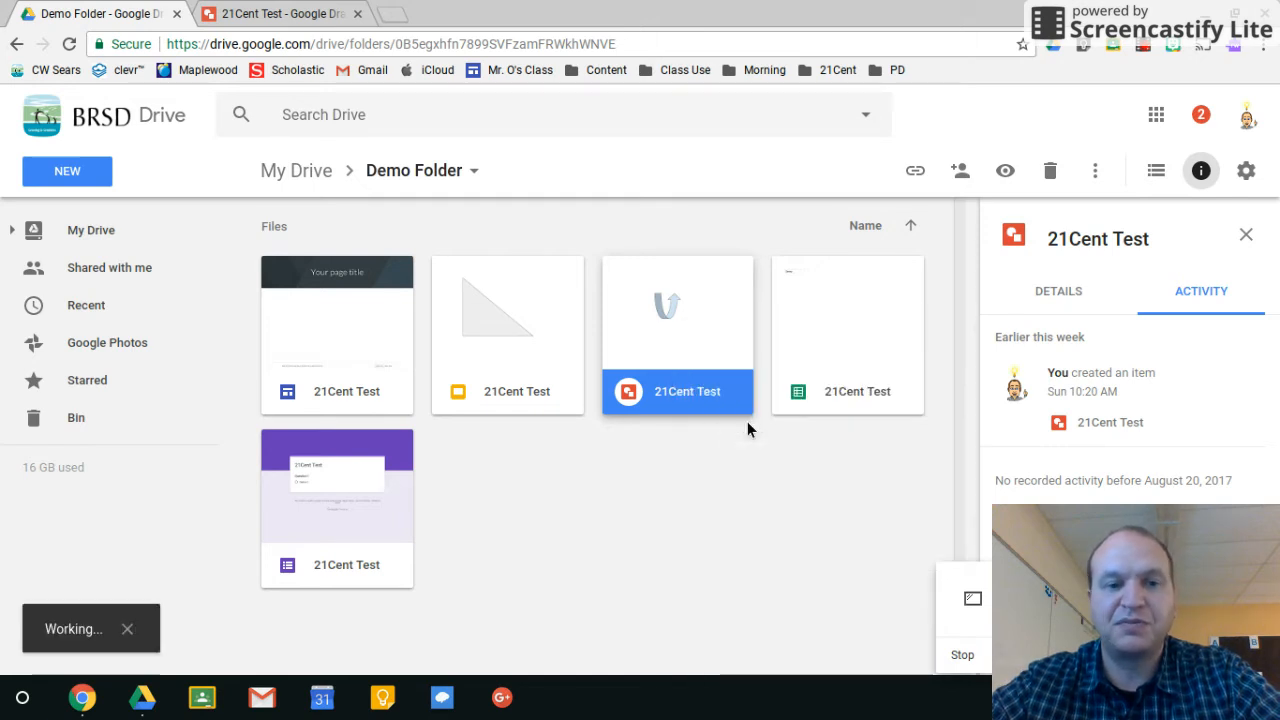
Invite the colleague found by typing 'april' to 21Cent Test, keeping Can edit access.
click(960, 170)
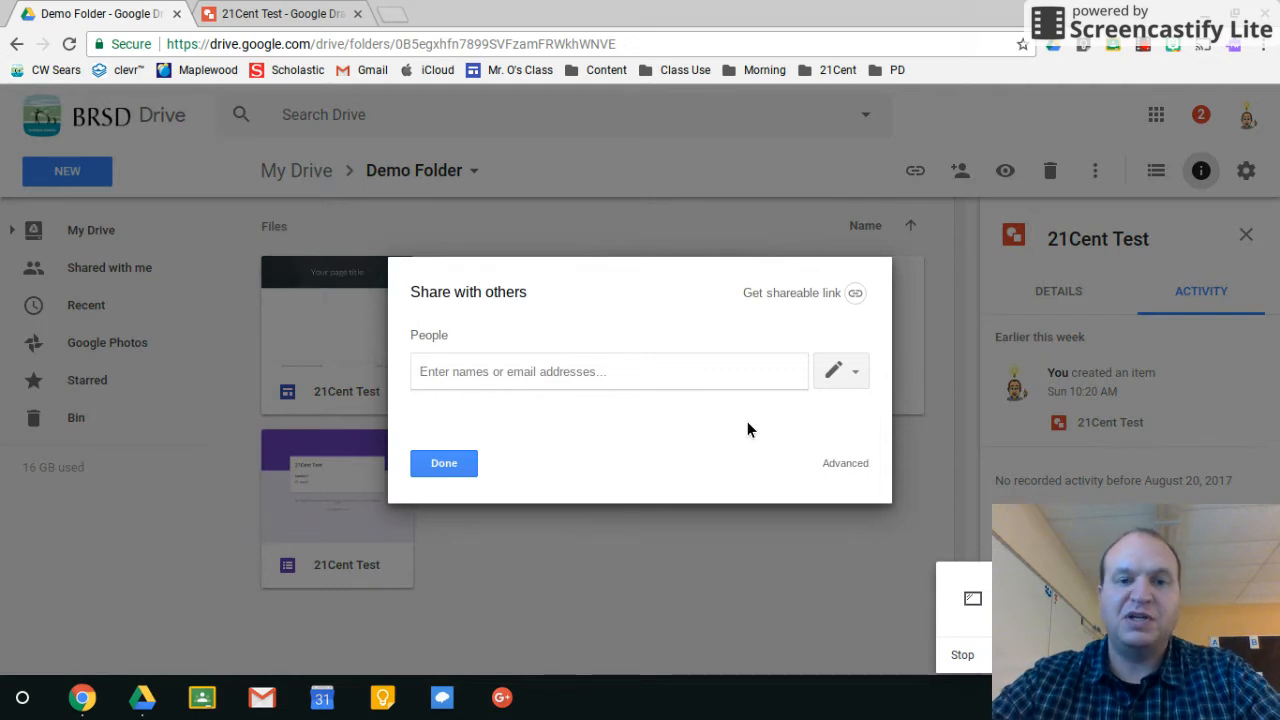
text(ap)
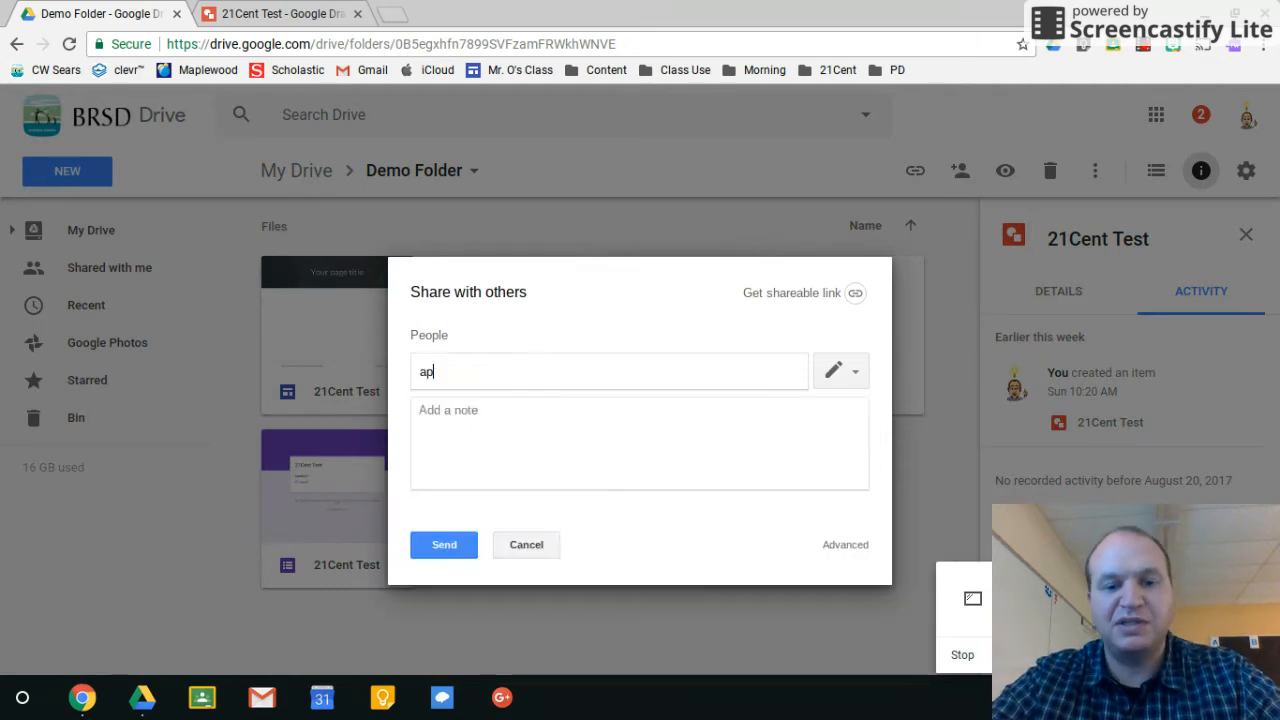
text(ril)
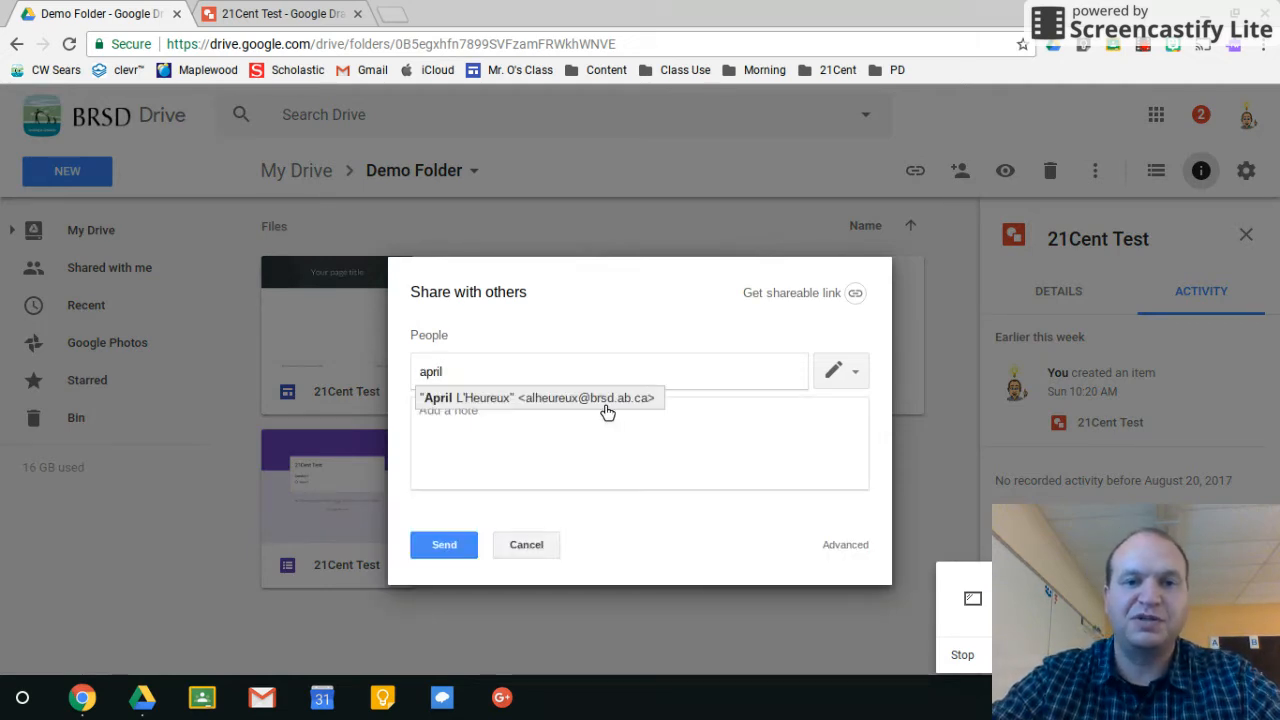
click(540, 398)
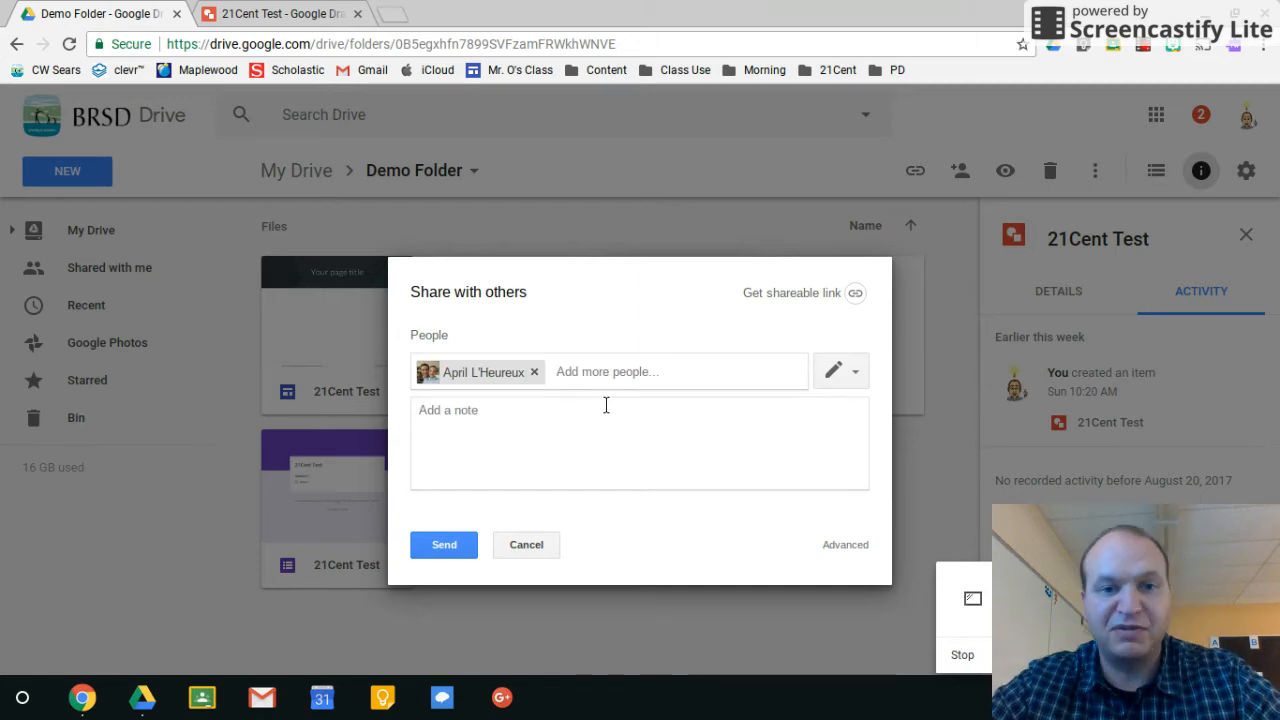
mouse_move(452, 498)
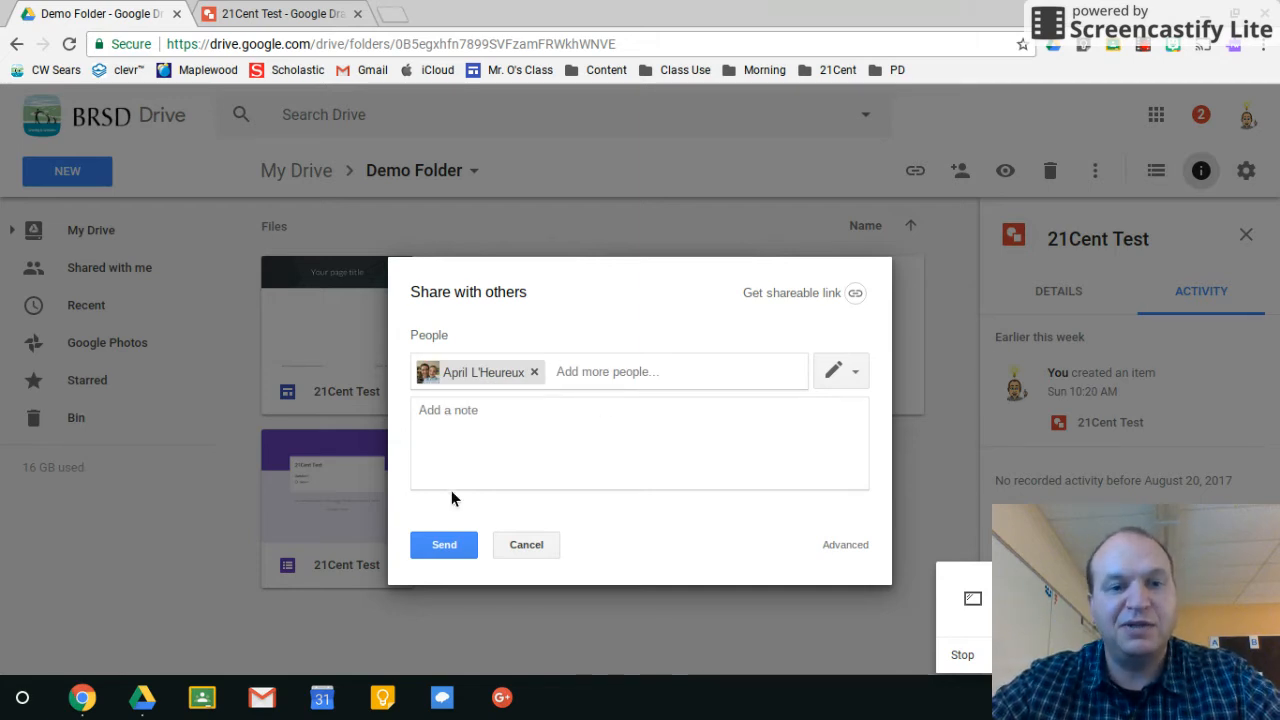
click(856, 370)
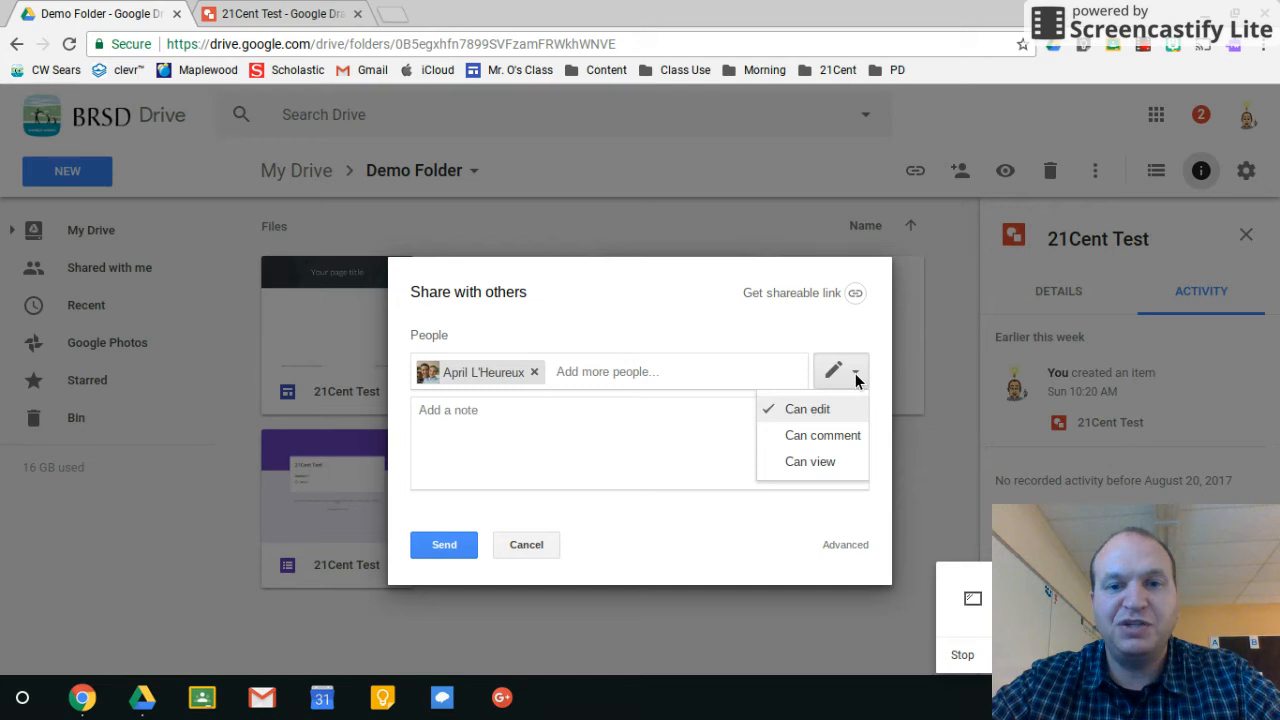
mouse_move(828, 416)
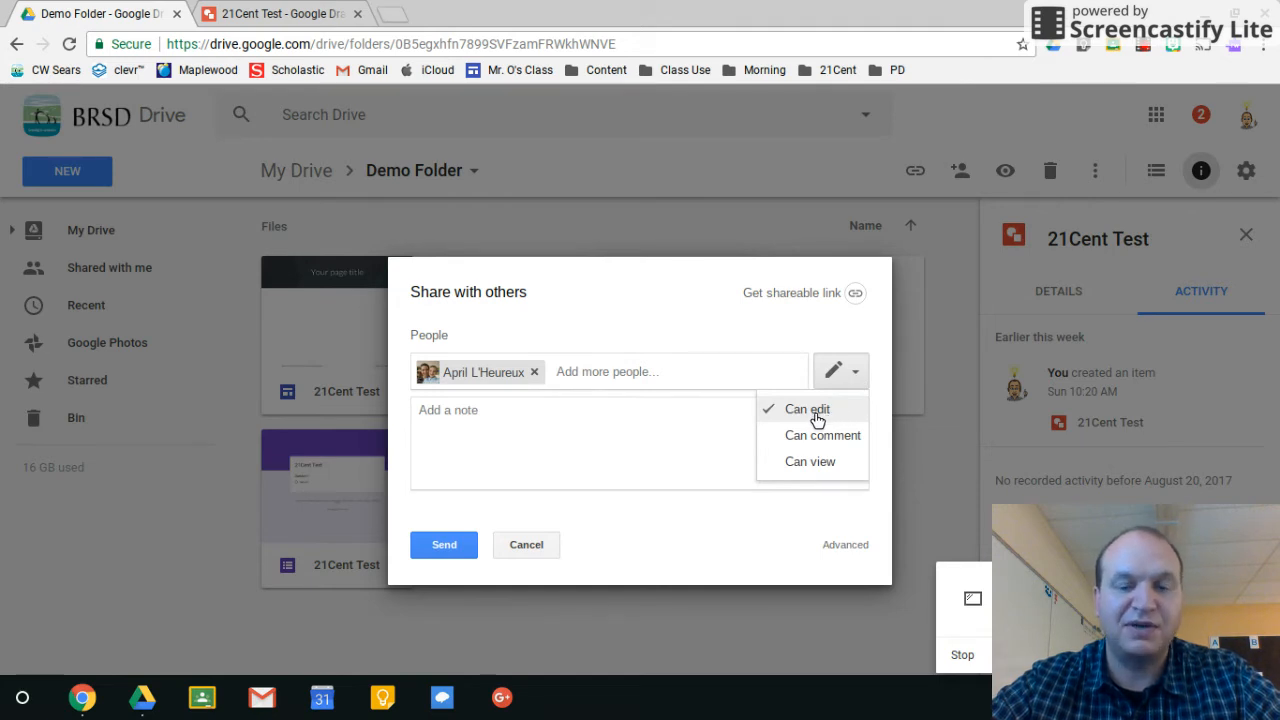
mouse_move(812, 444)
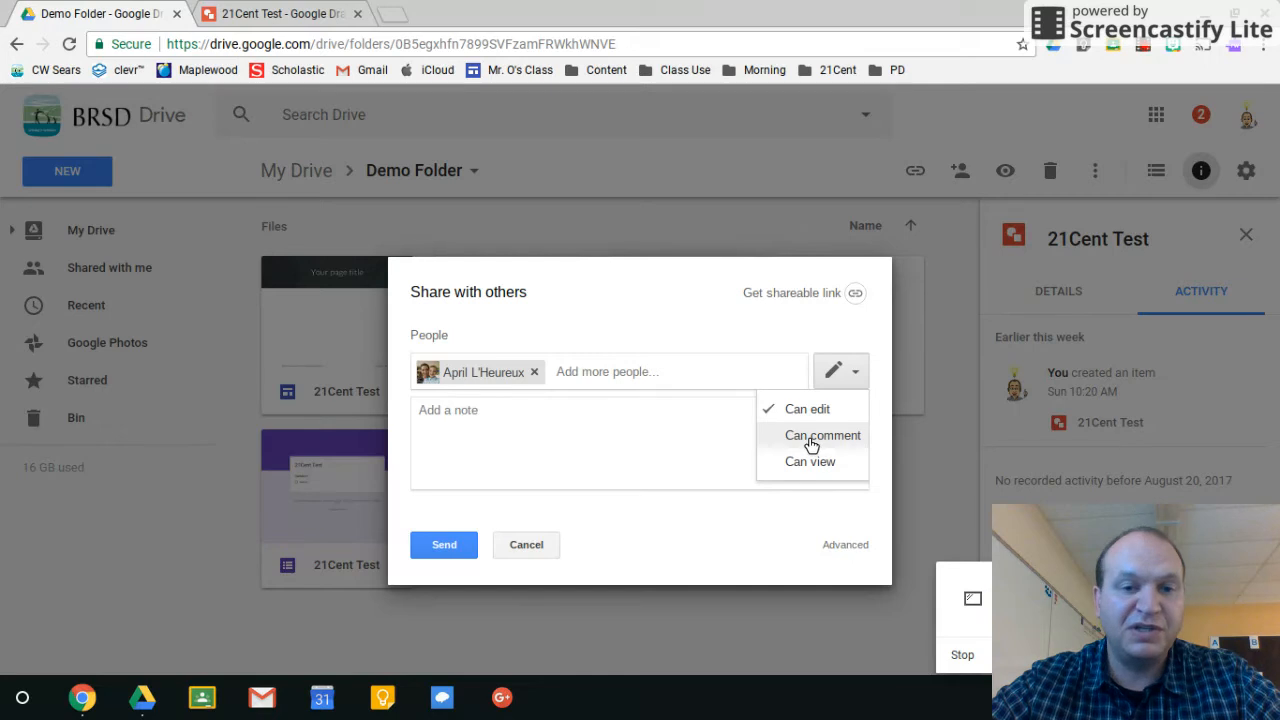
mouse_move(760, 472)
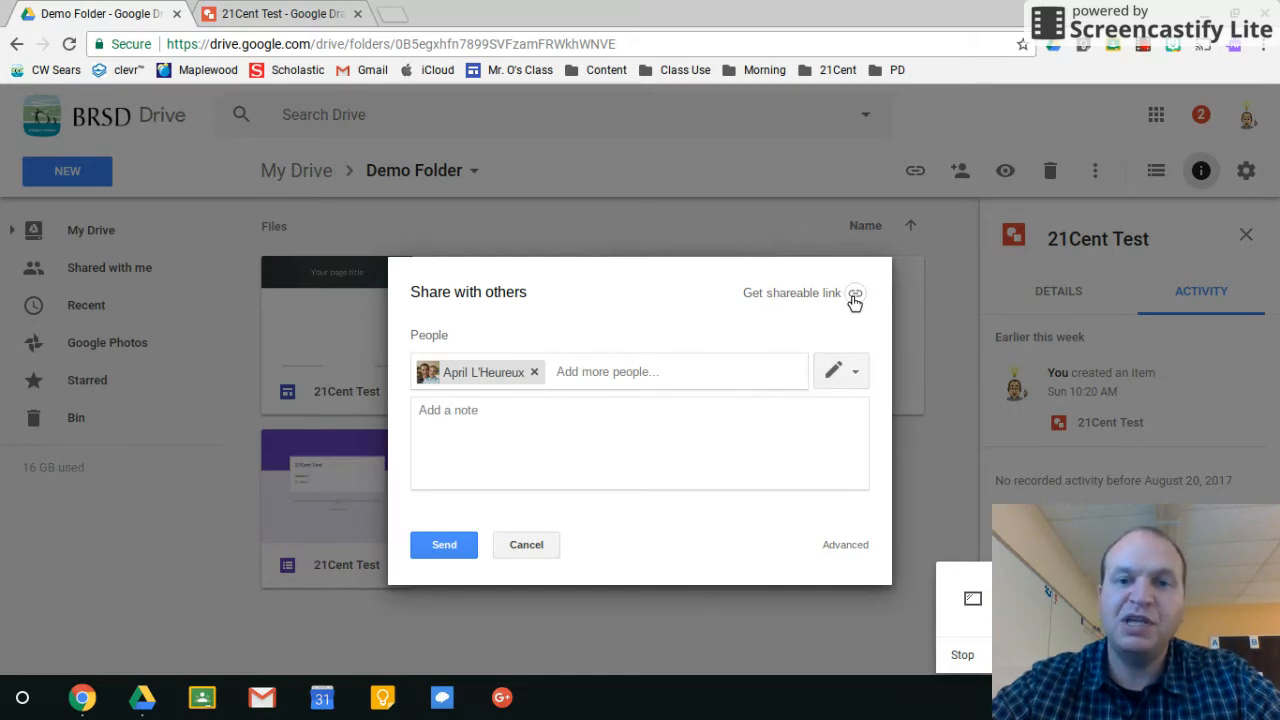
mouse_move(856, 292)
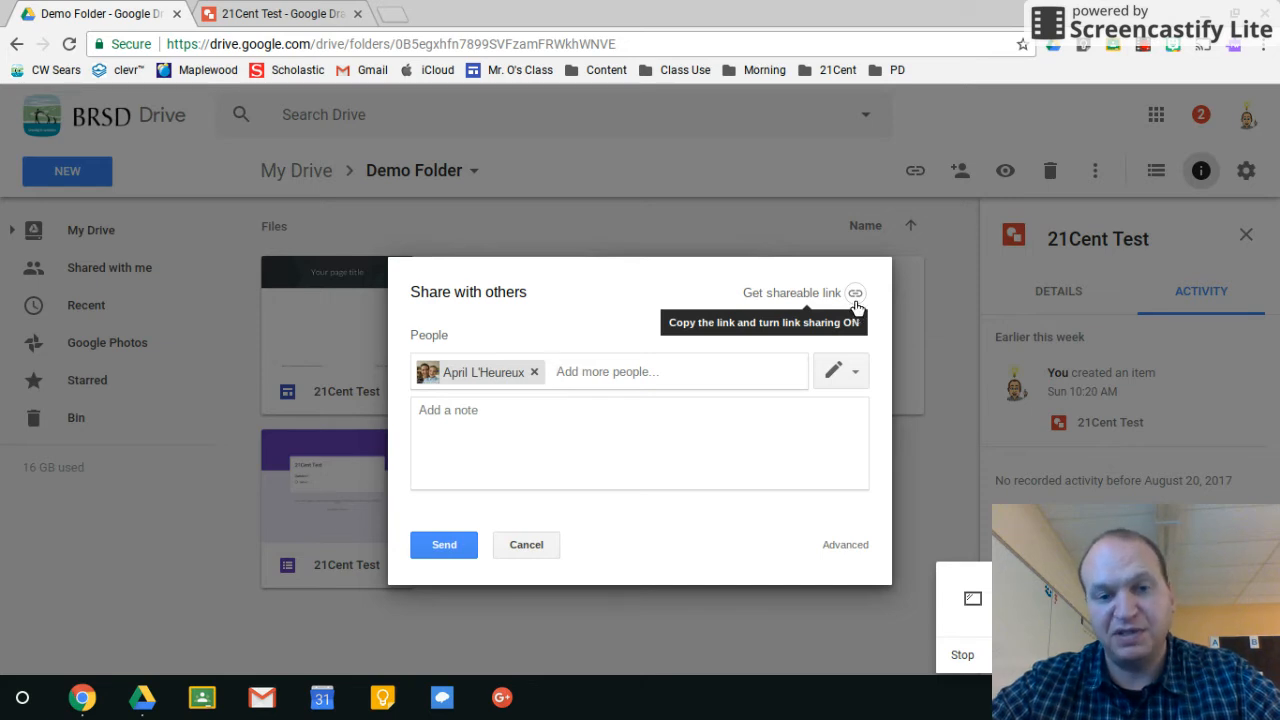
mouse_move(576, 438)
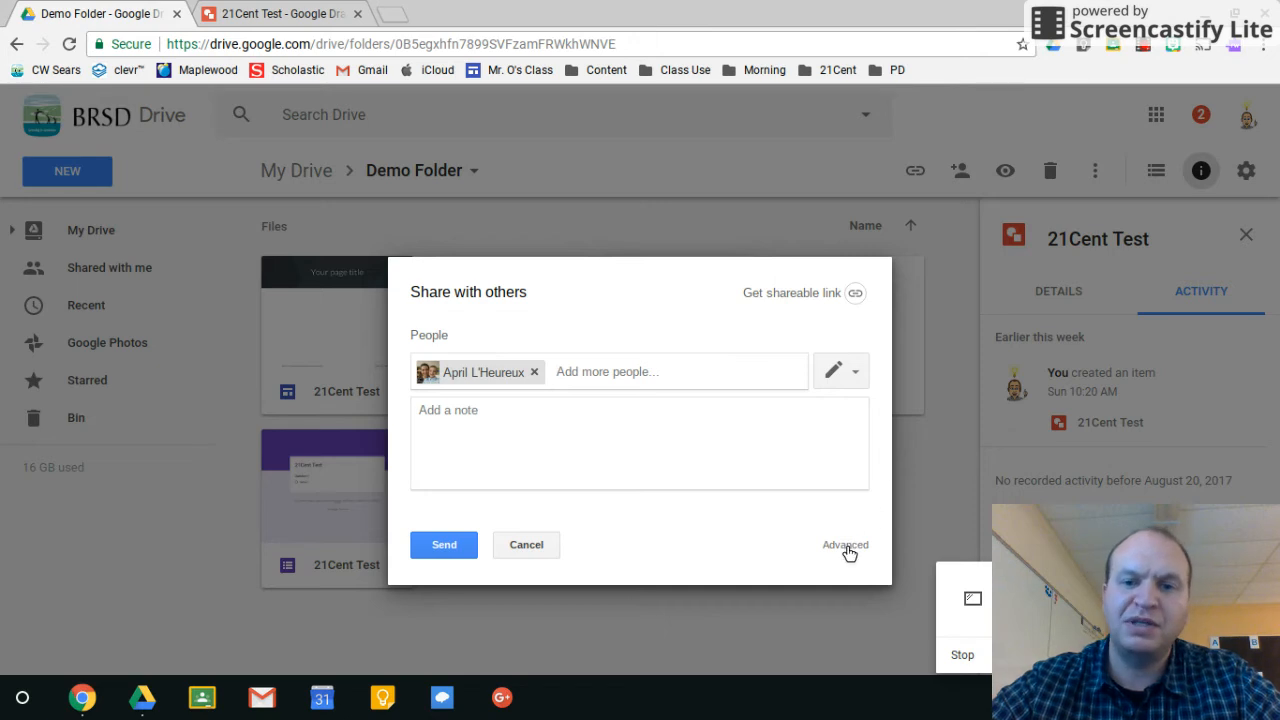
Switch to the Advanced sharing settings showing the drawing's private link and pending invitee.
click(844, 544)
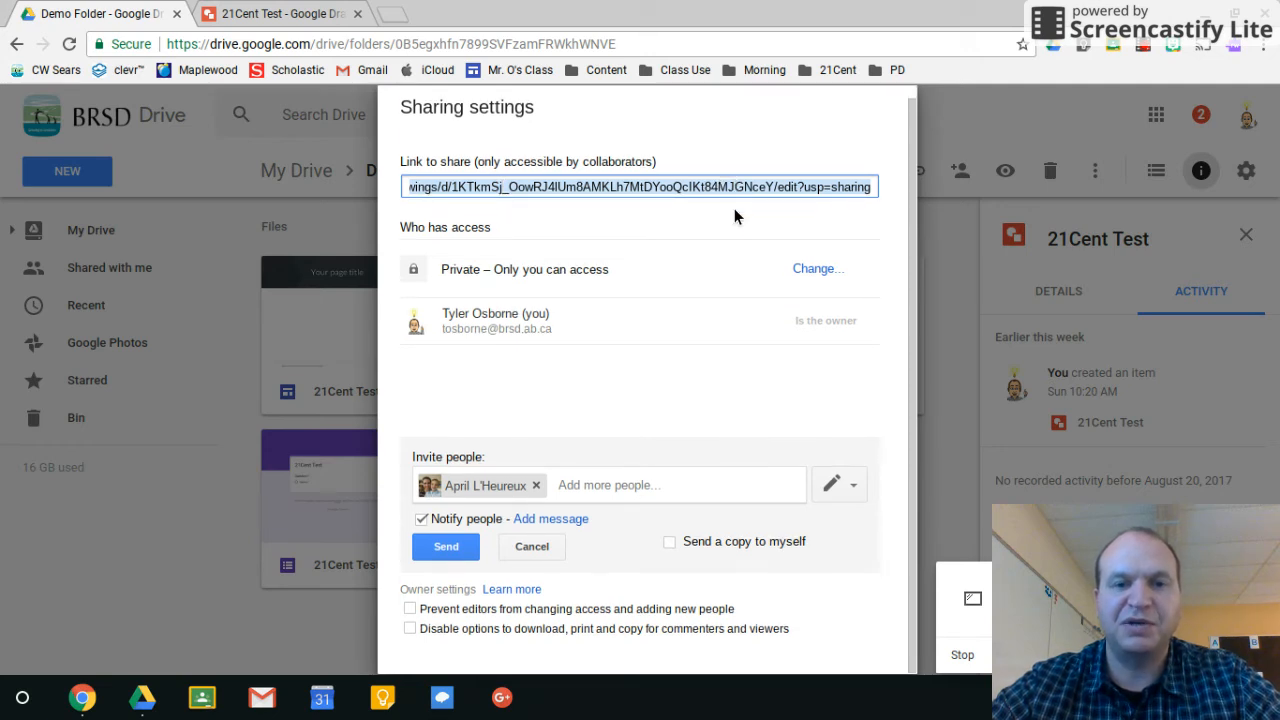
mouse_move(684, 468)
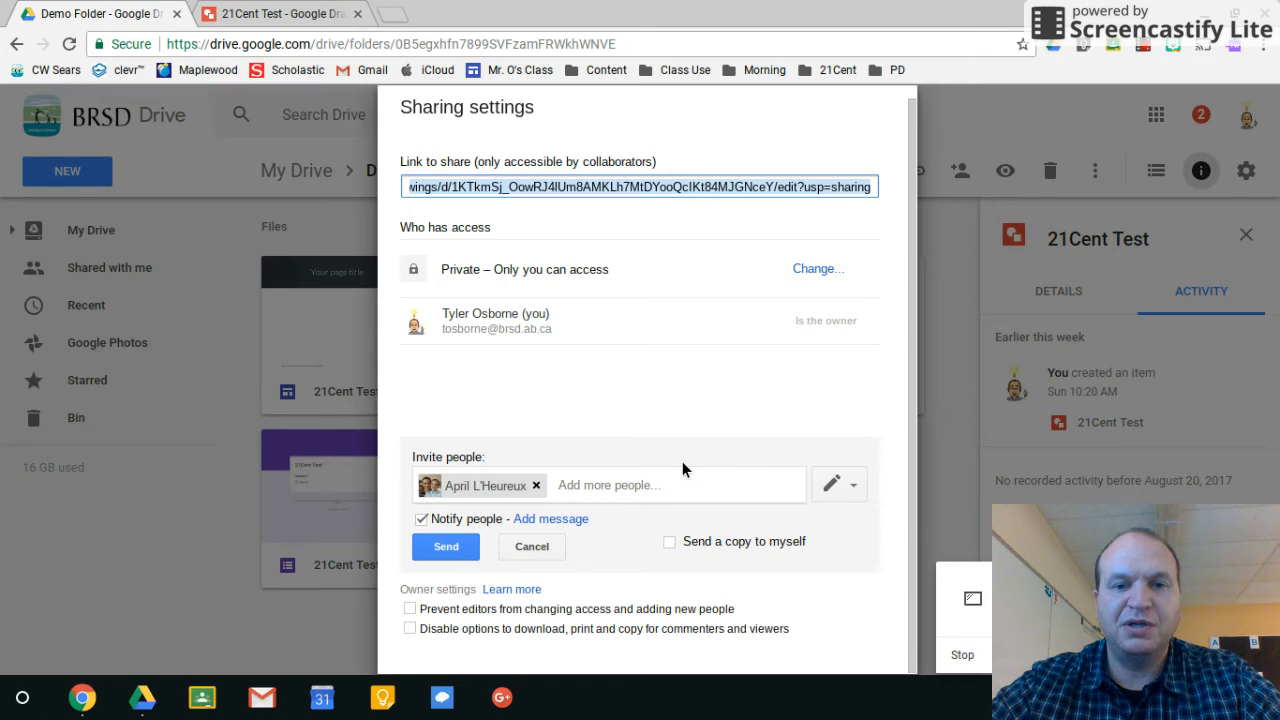
mouse_move(452, 356)
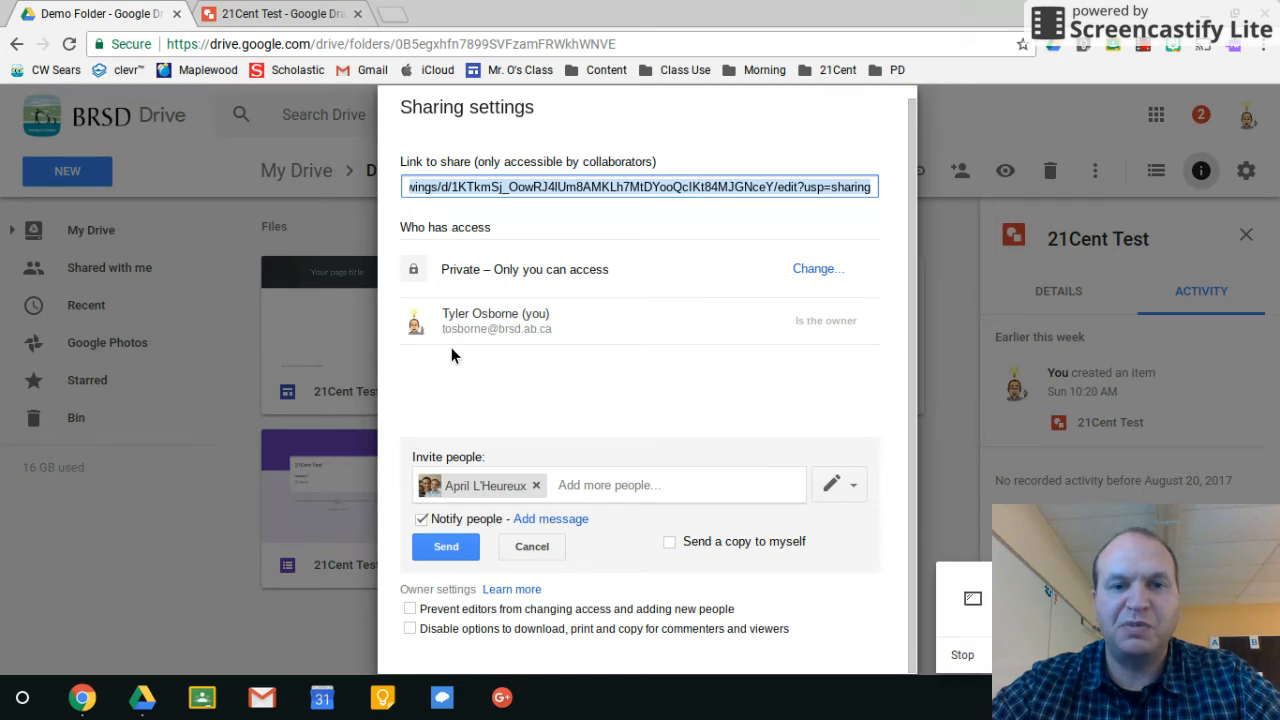
mouse_move(736, 356)
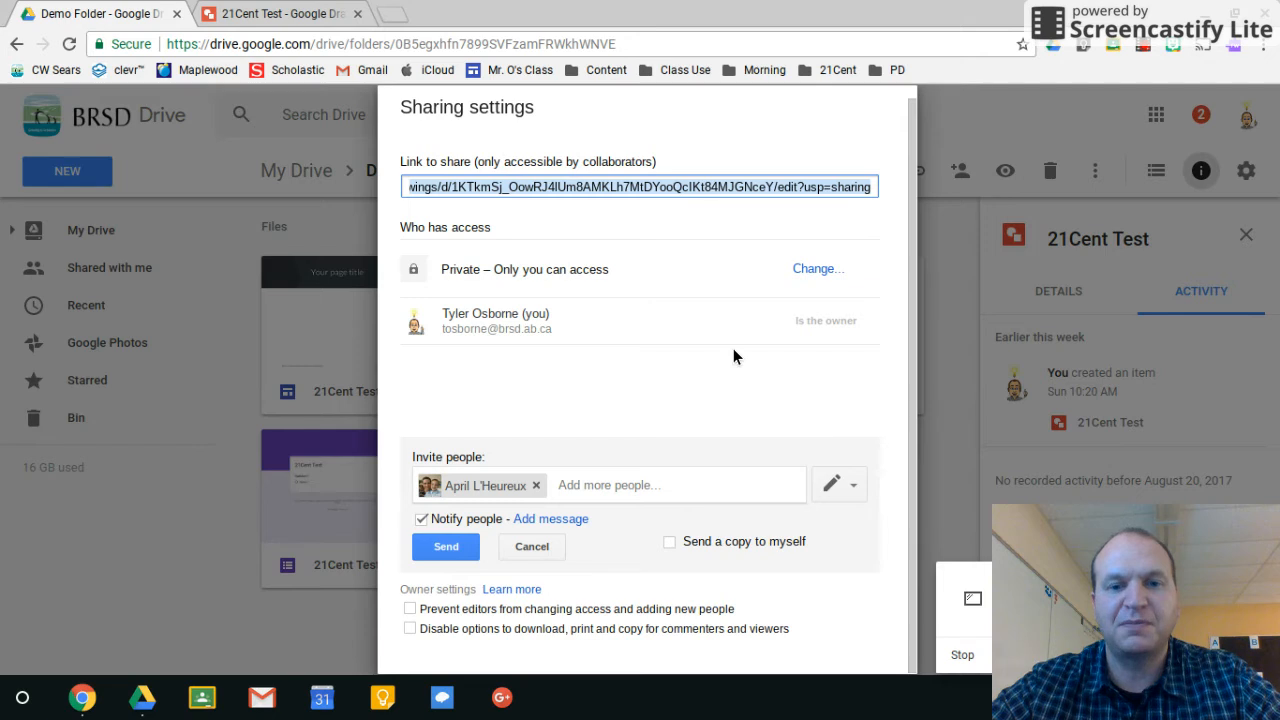
mouse_move(450, 252)
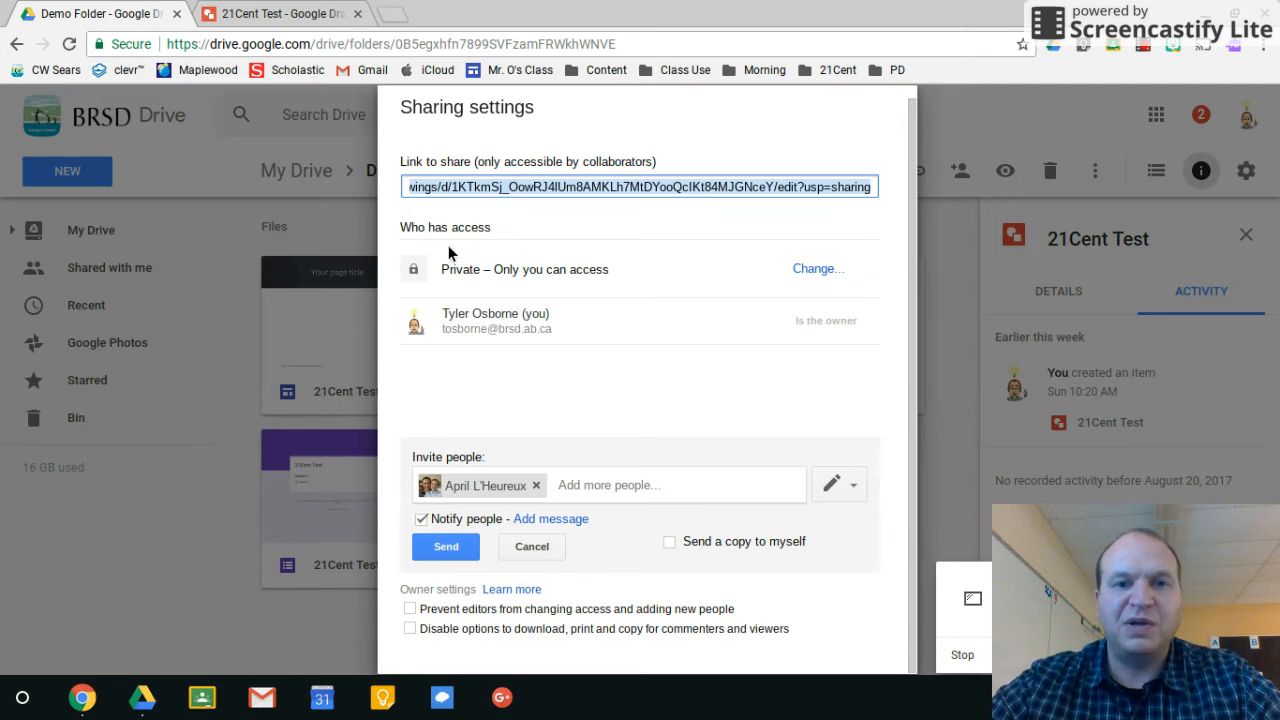
mouse_move(806, 270)
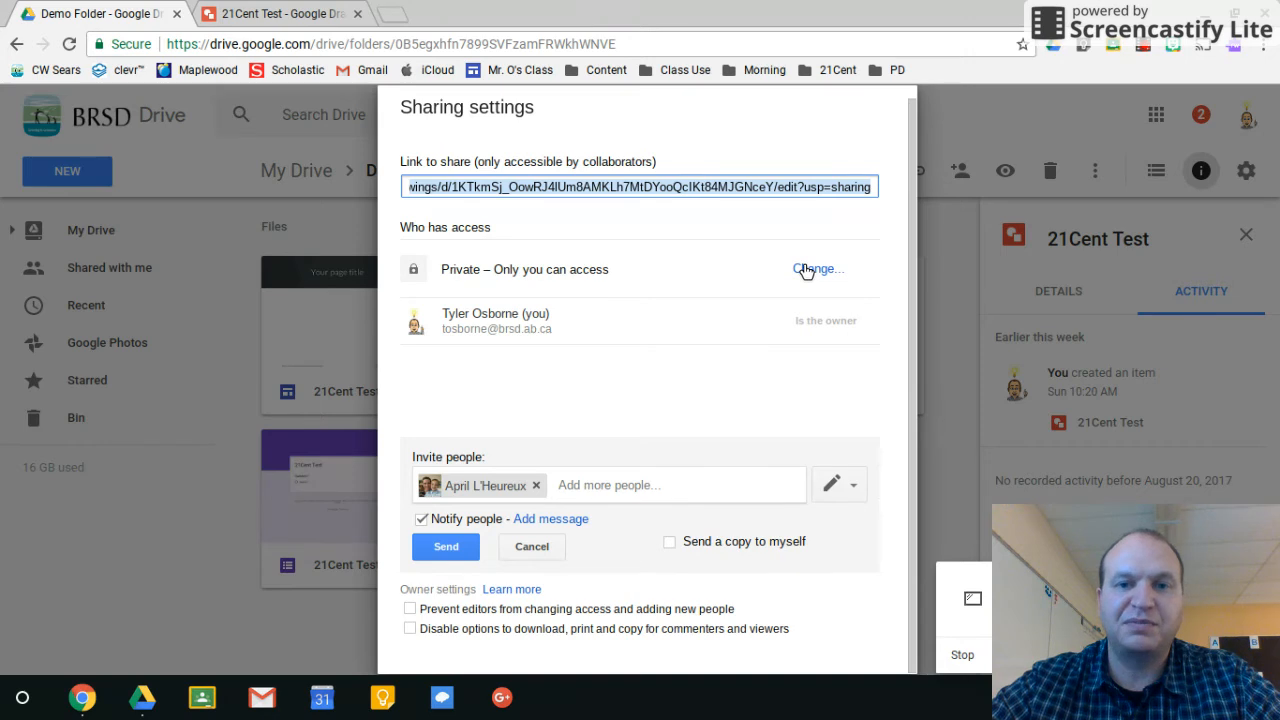
Try 'Anyone at Battle River School Division #31 with the link', then return to 'Off – Specific people'.
click(816, 268)
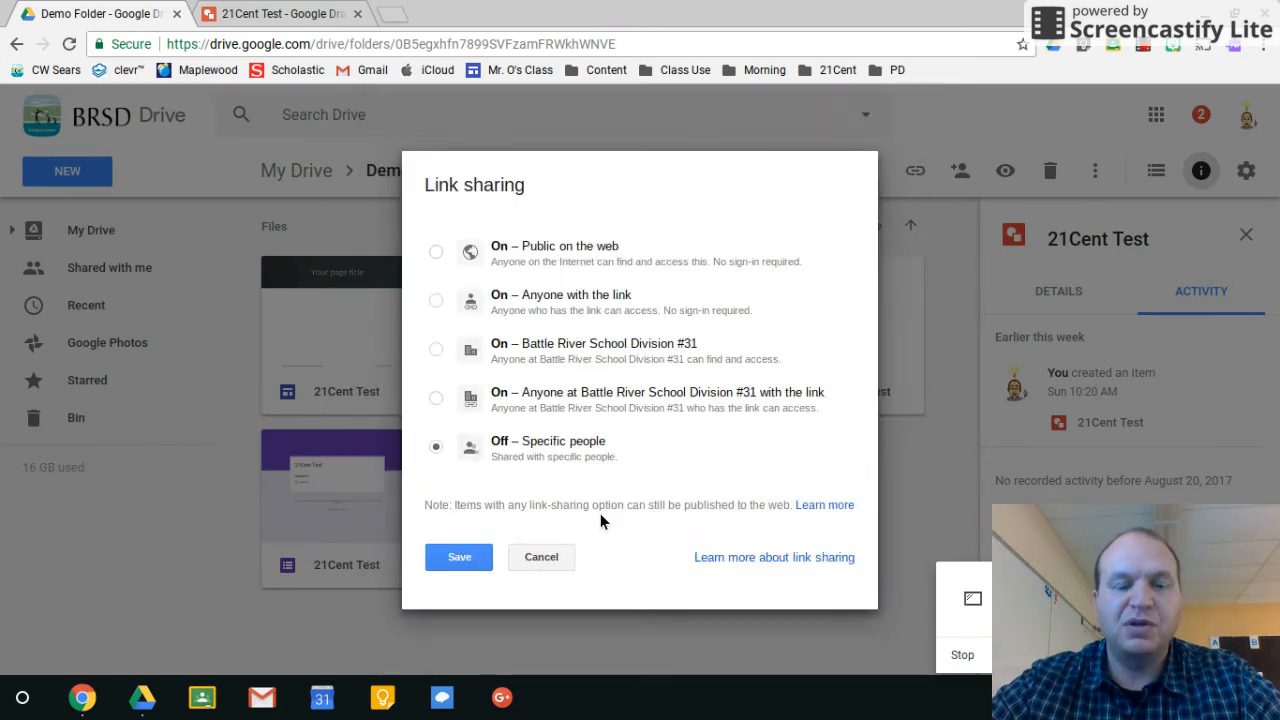
mouse_move(556, 458)
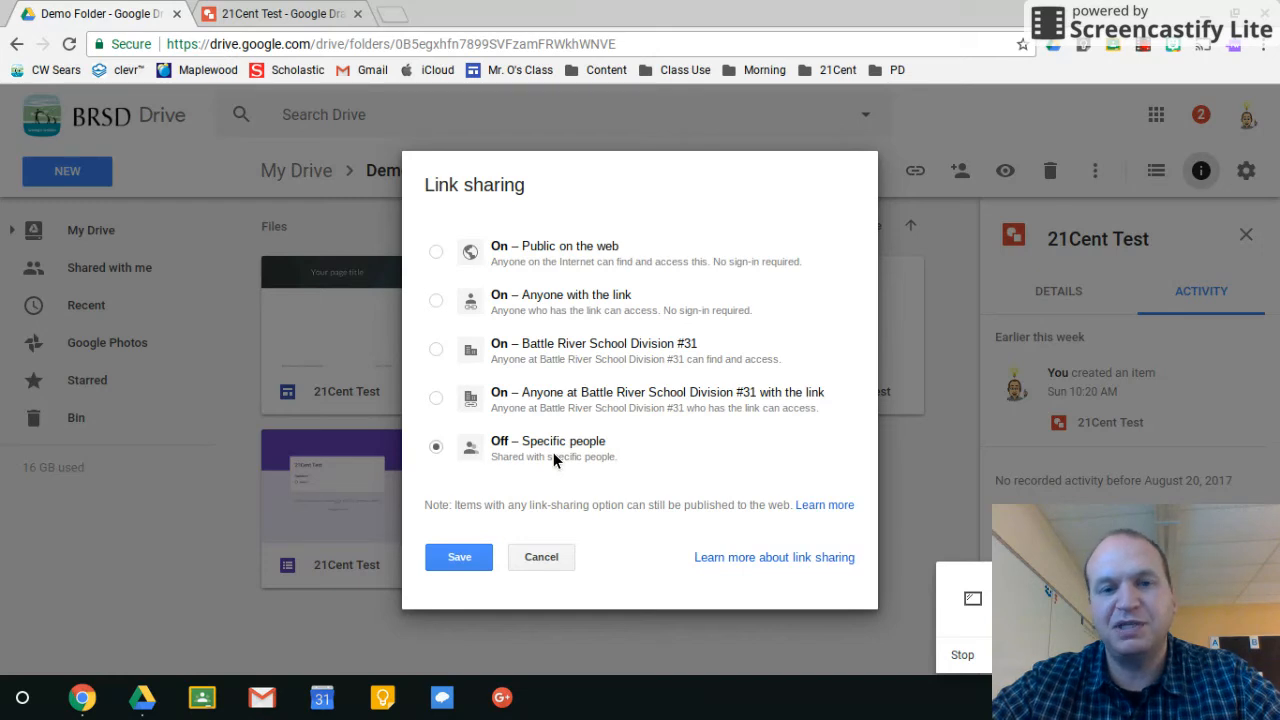
mouse_move(504, 410)
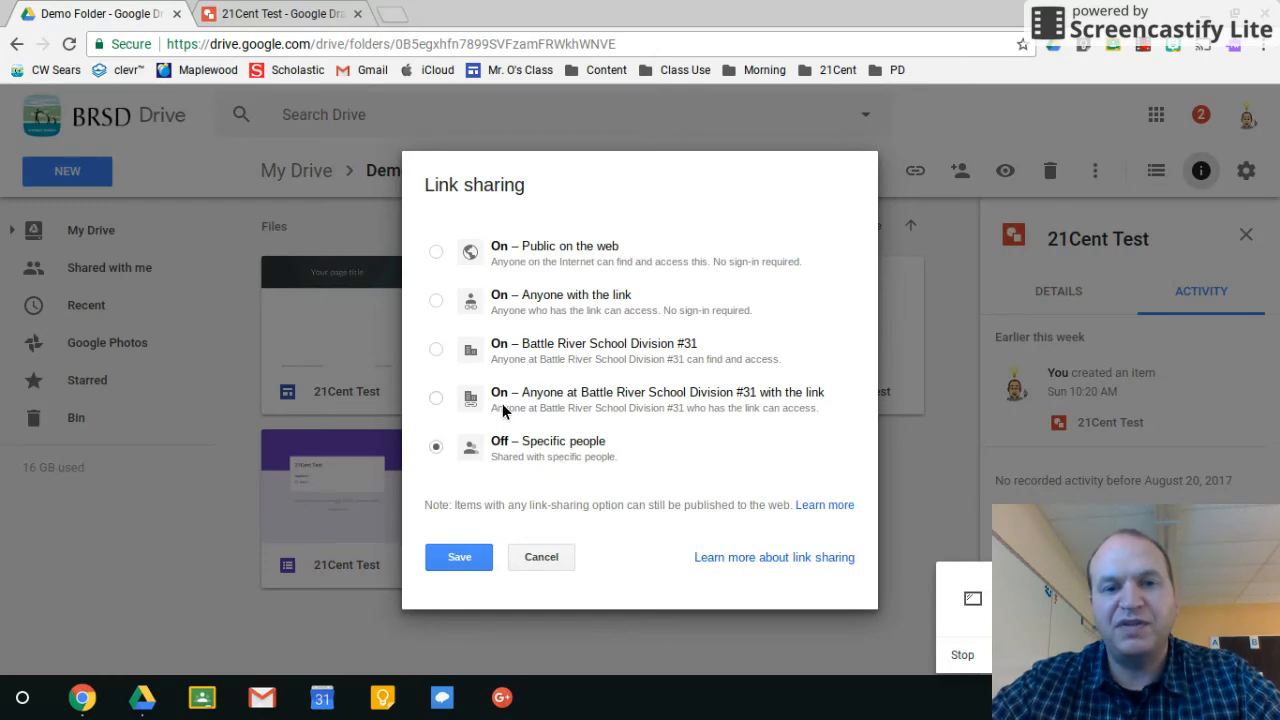
mouse_move(528, 404)
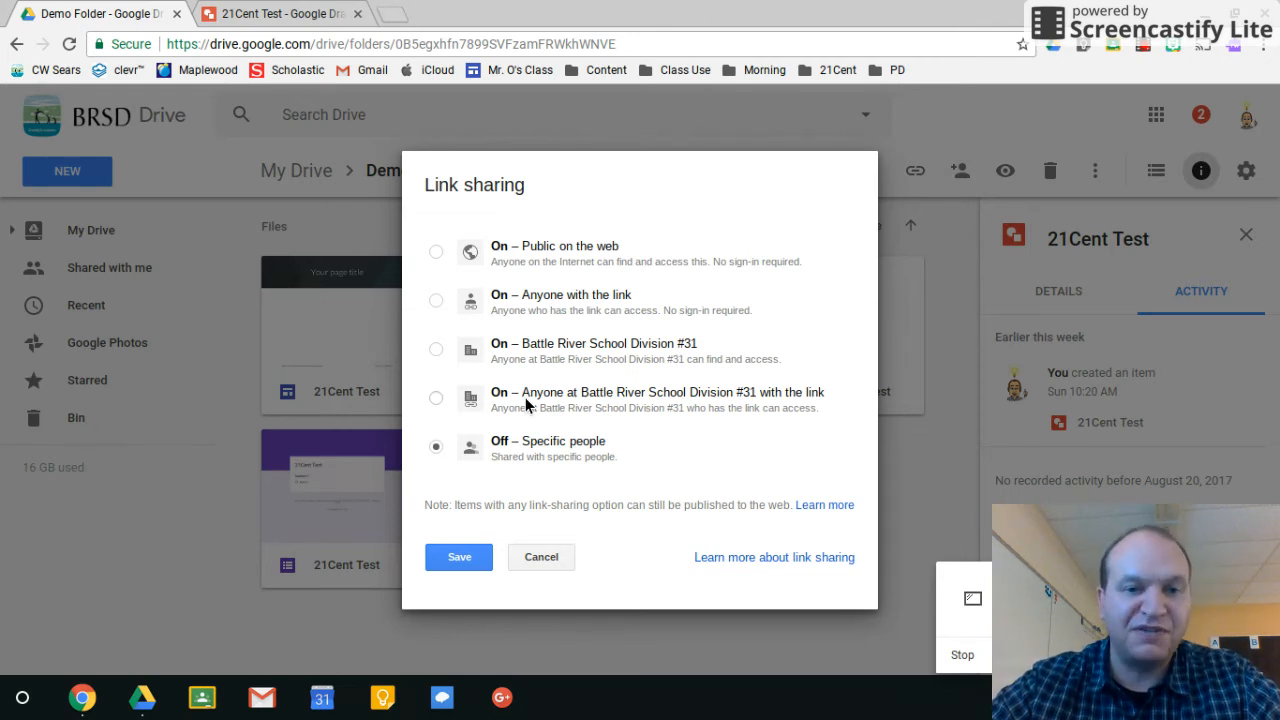
click(436, 398)
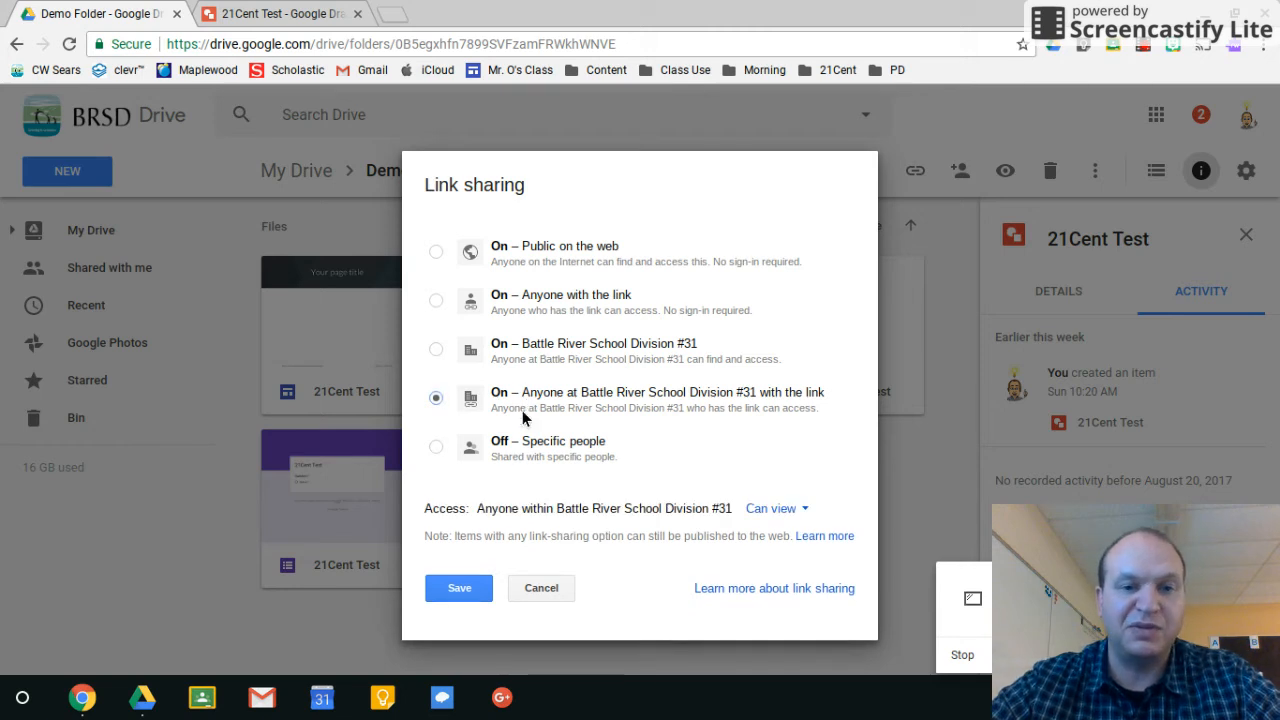
click(436, 446)
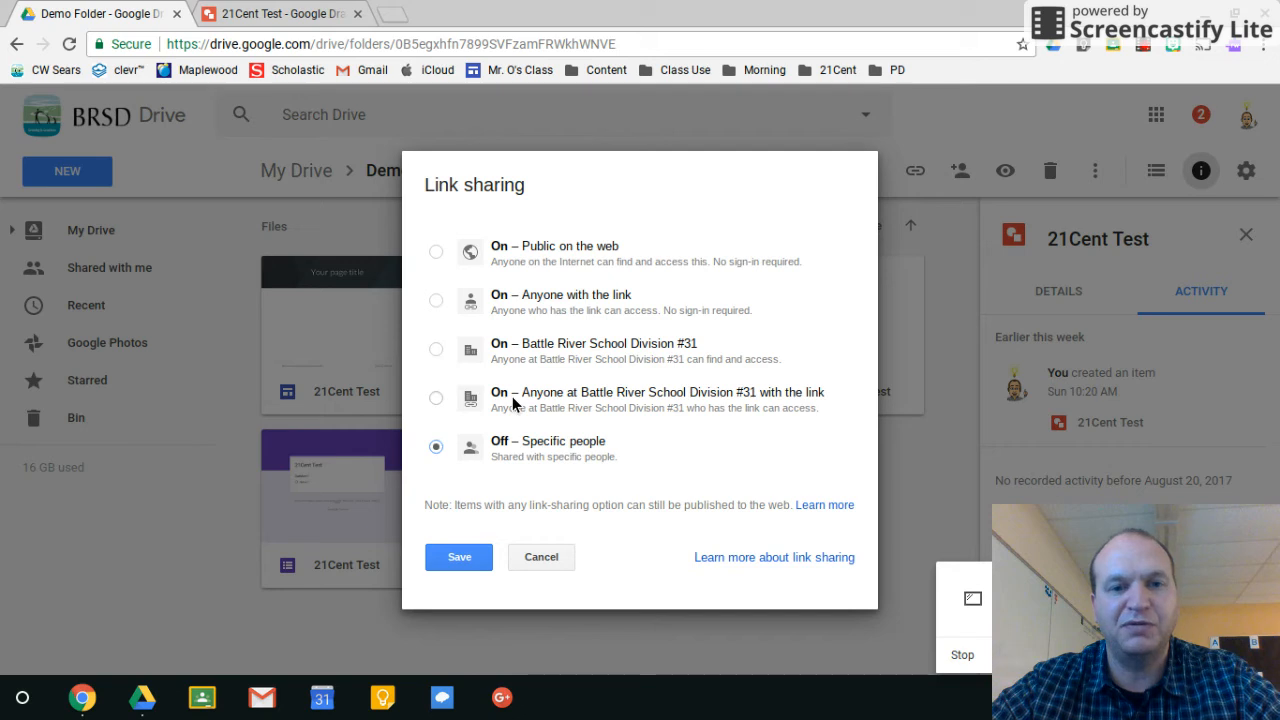
mouse_move(392, 300)
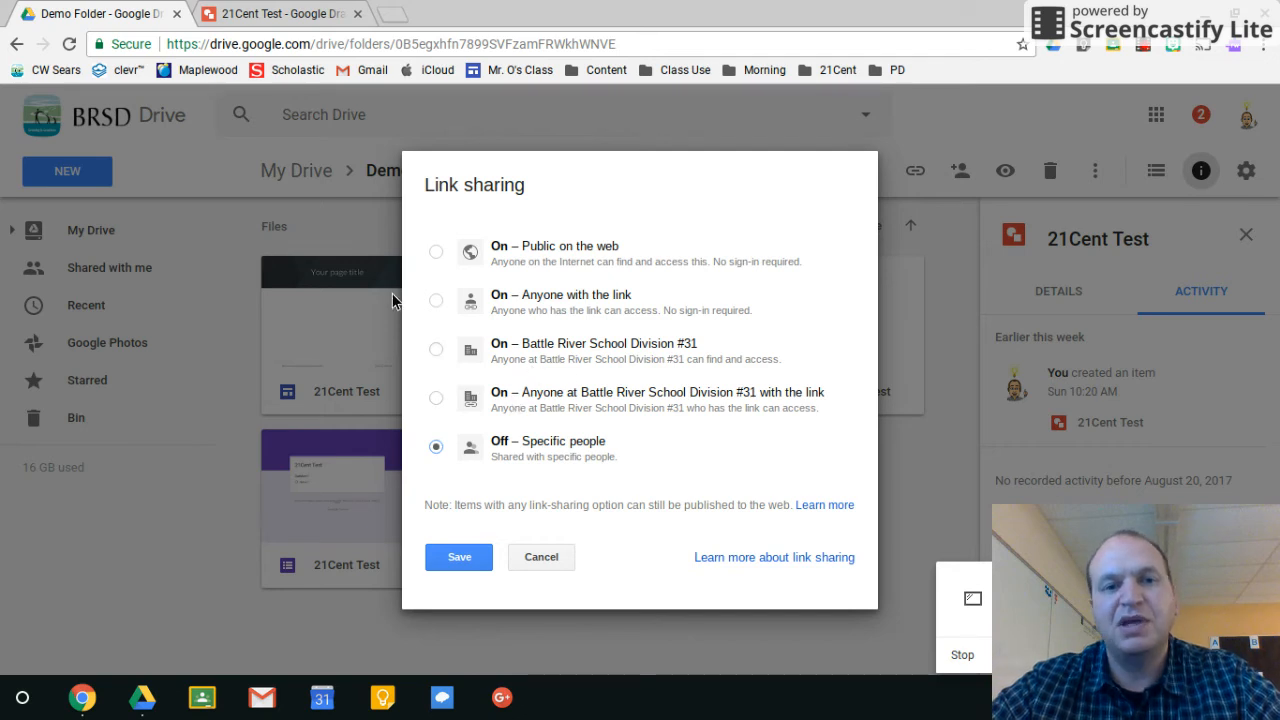
mouse_move(540, 360)
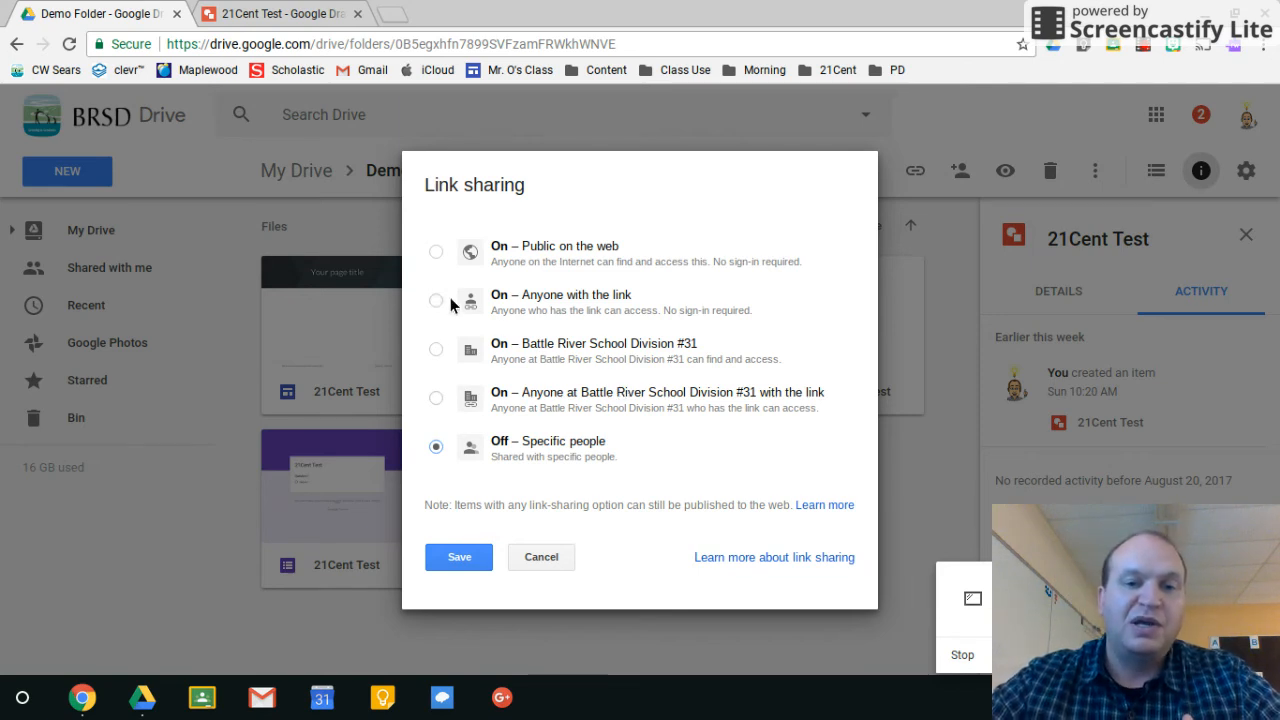
Try 'Anyone with the link', revert to 'Off – Specific people', and cancel out to Demo Folder unchanged.
click(436, 300)
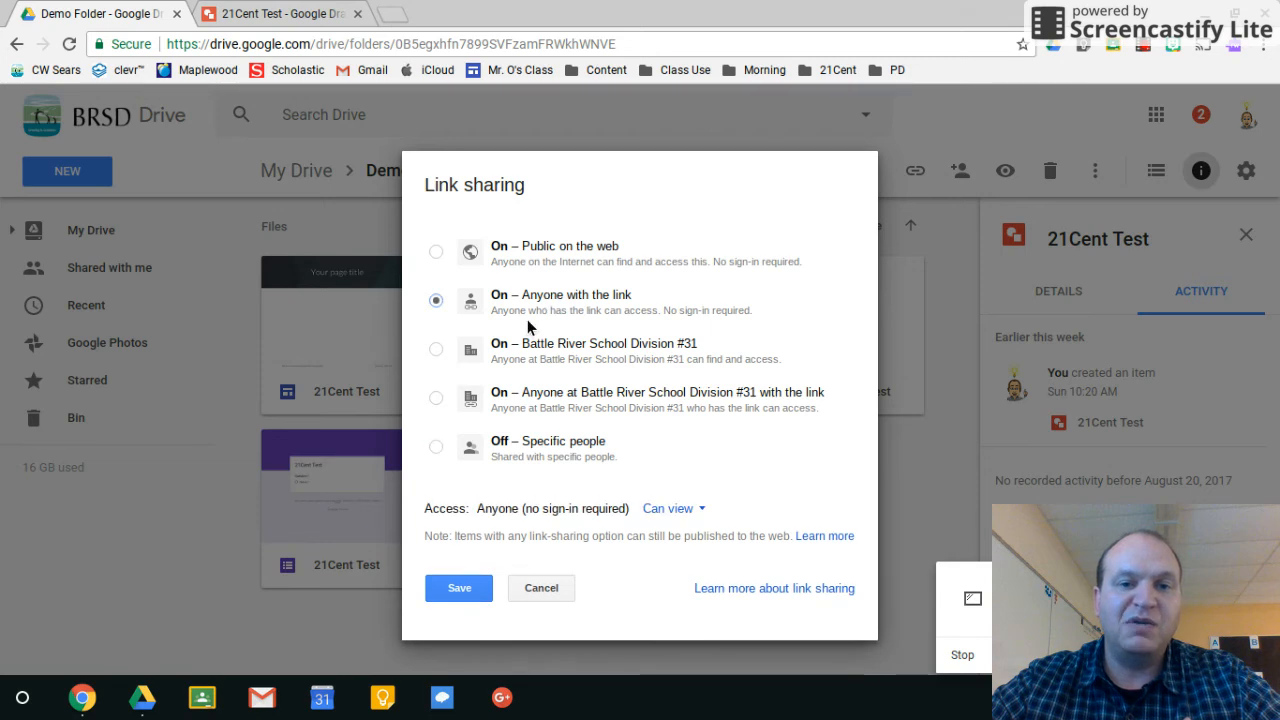
mouse_move(668, 328)
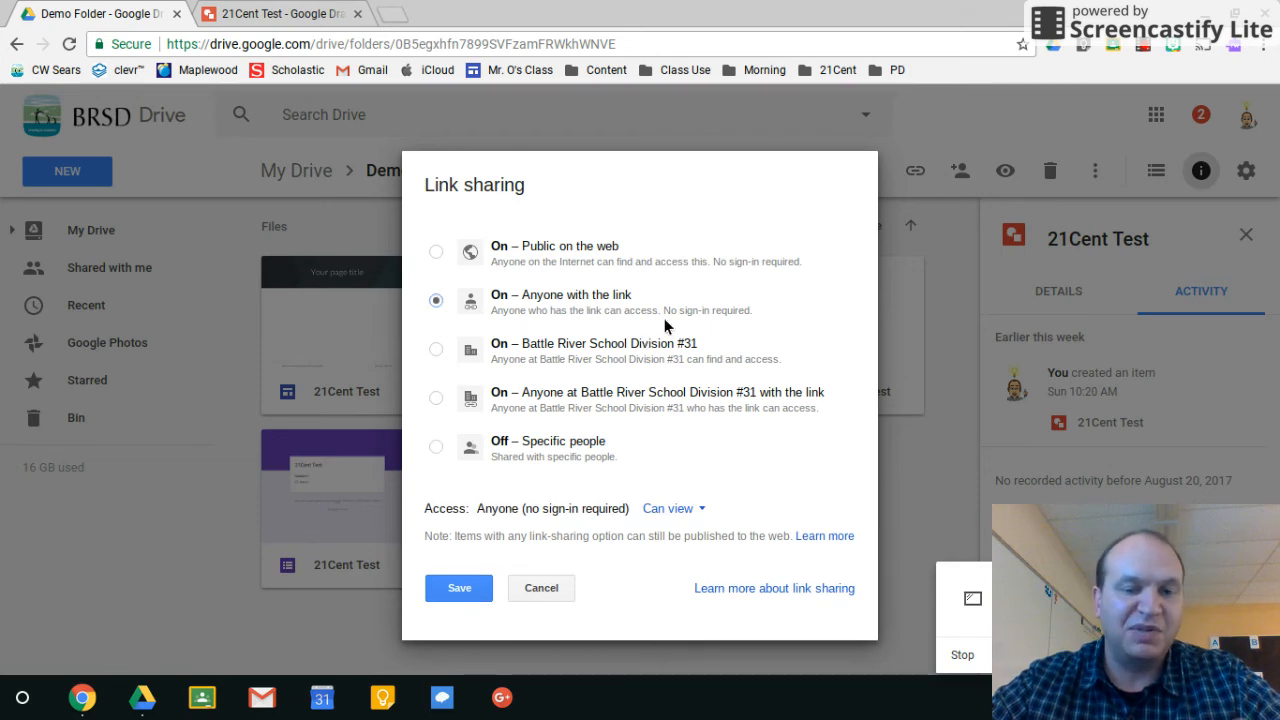
mouse_move(502, 308)
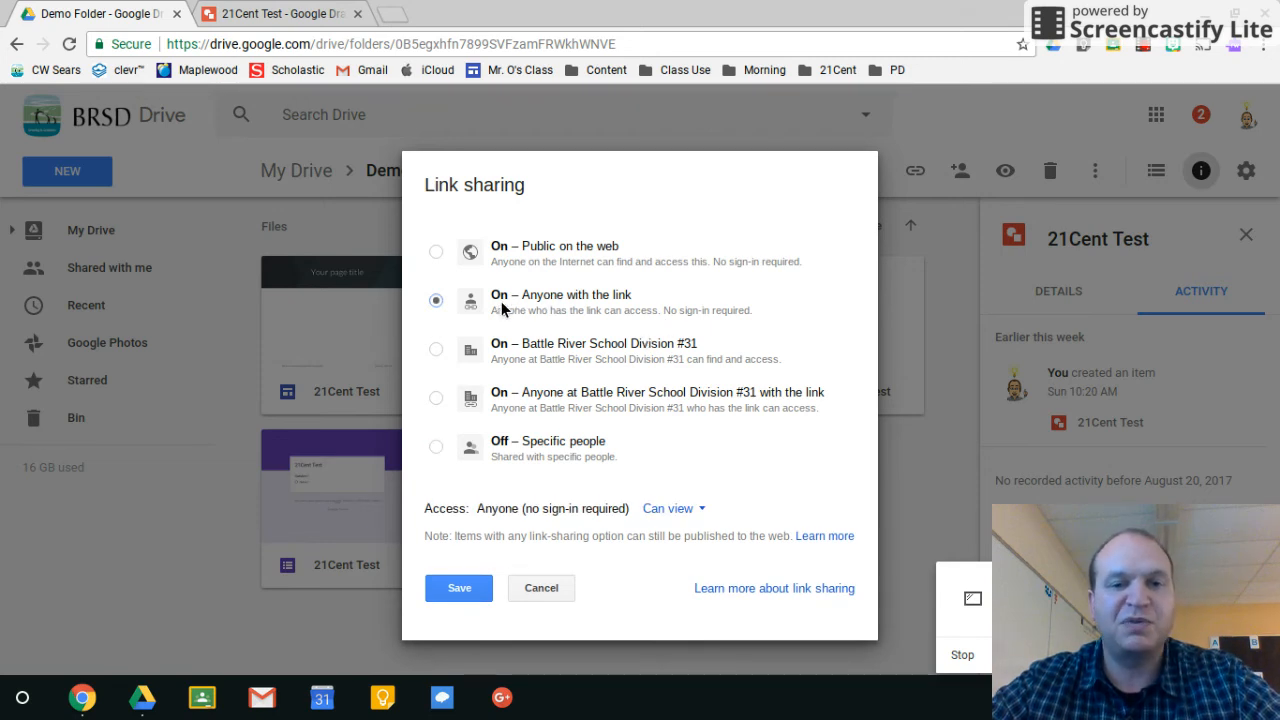
mouse_move(544, 312)
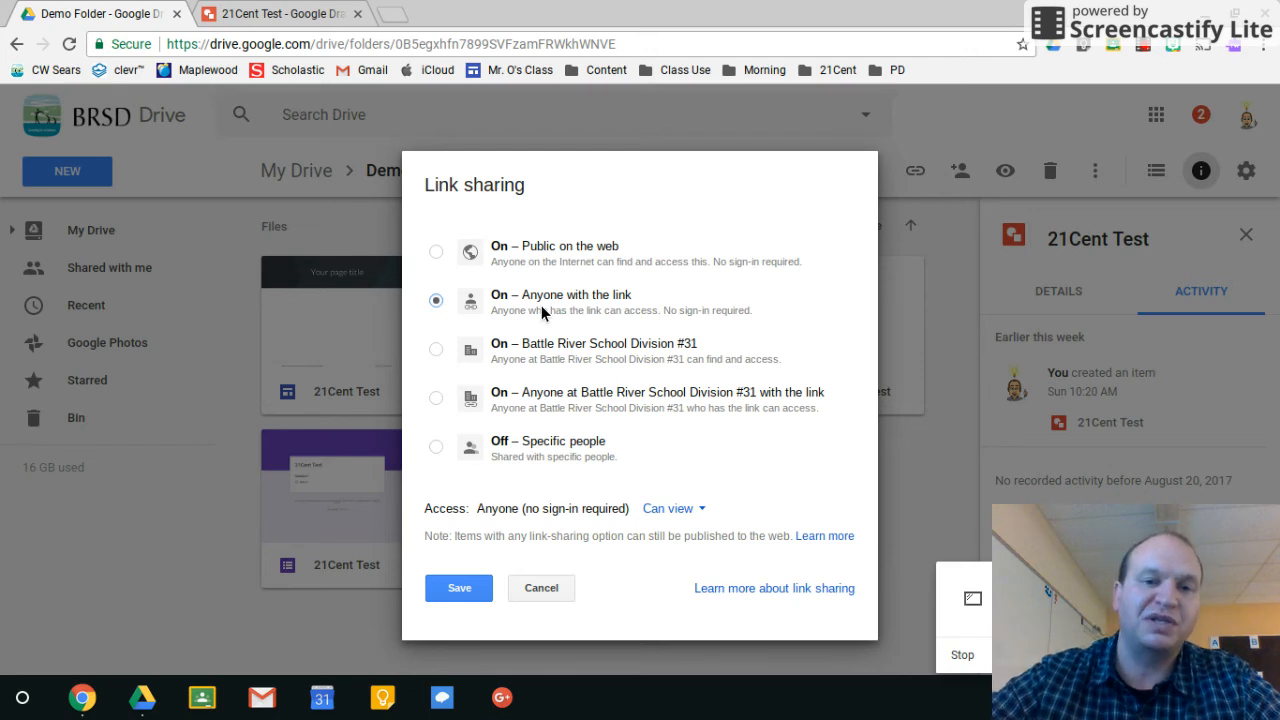
mouse_move(504, 302)
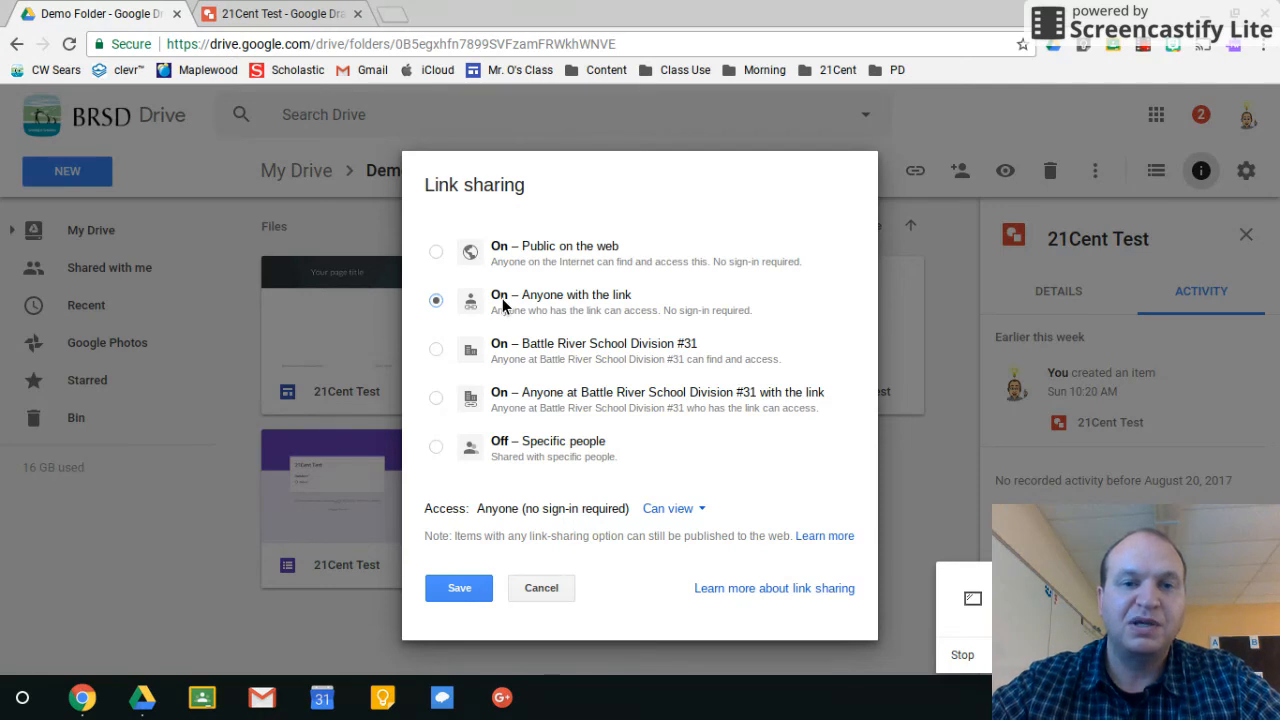
mouse_move(556, 312)
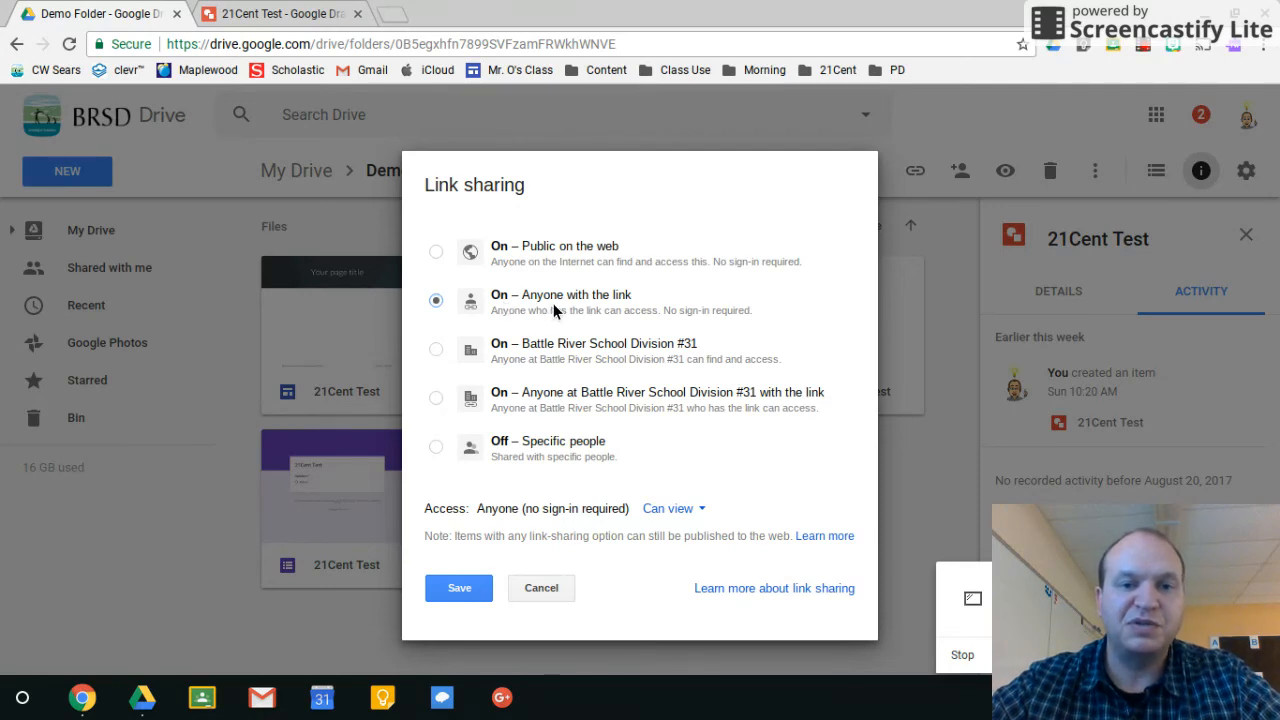
mouse_move(544, 316)
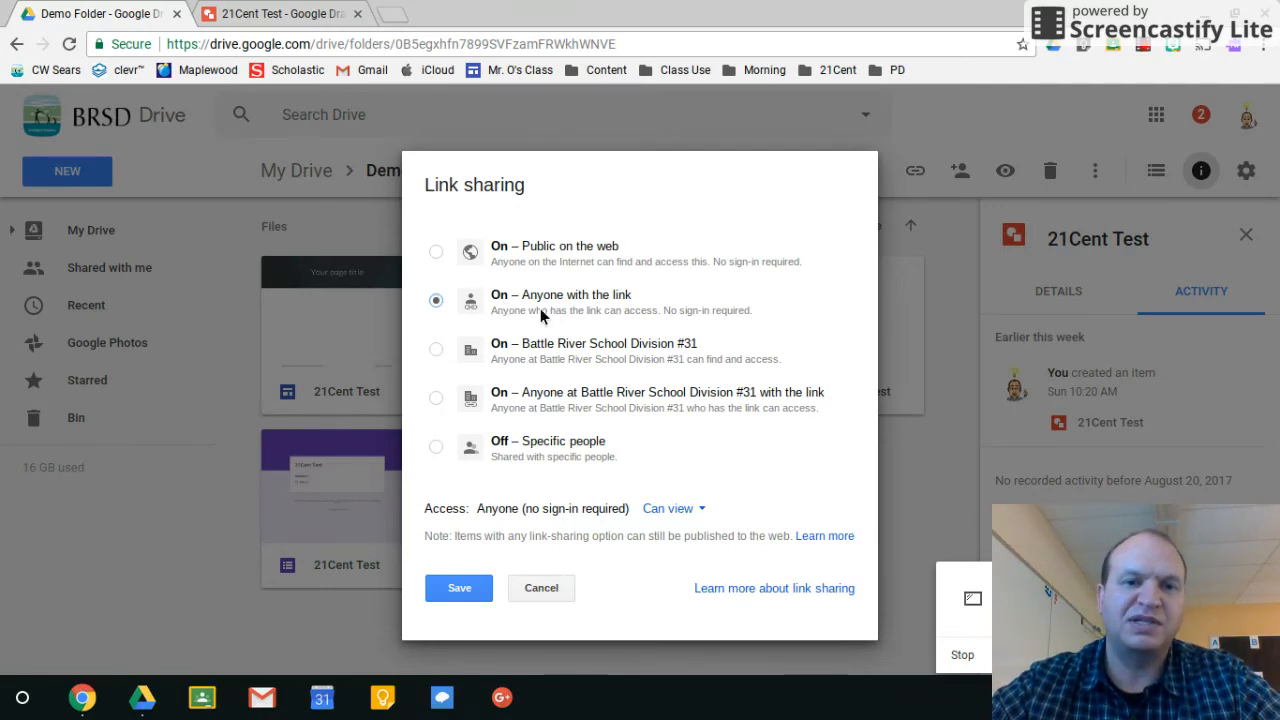
mouse_move(518, 310)
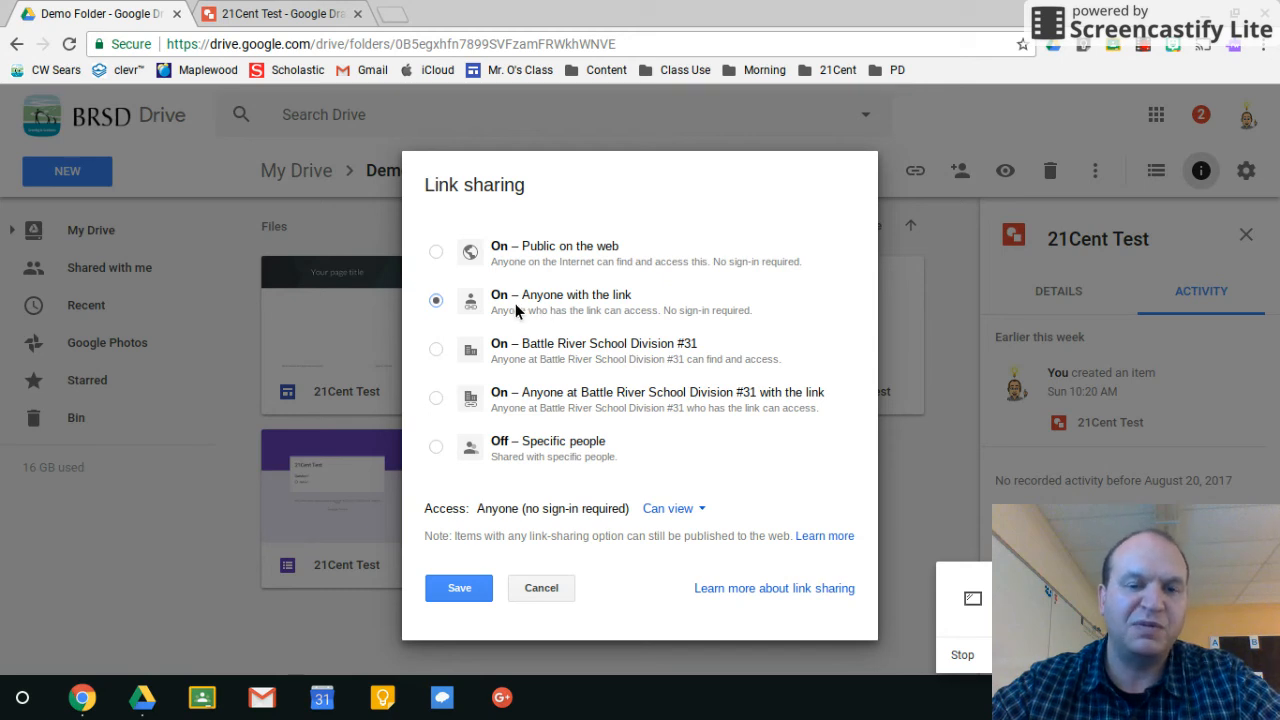
mouse_move(532, 276)
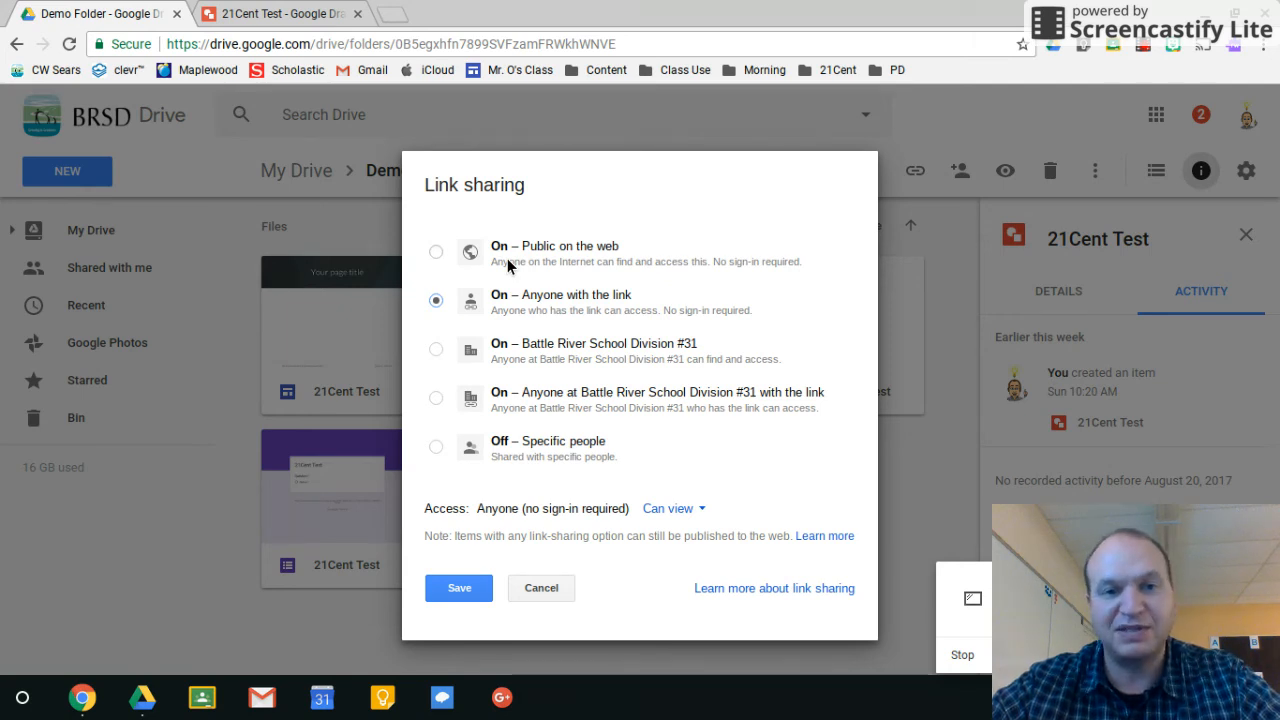
mouse_move(548, 264)
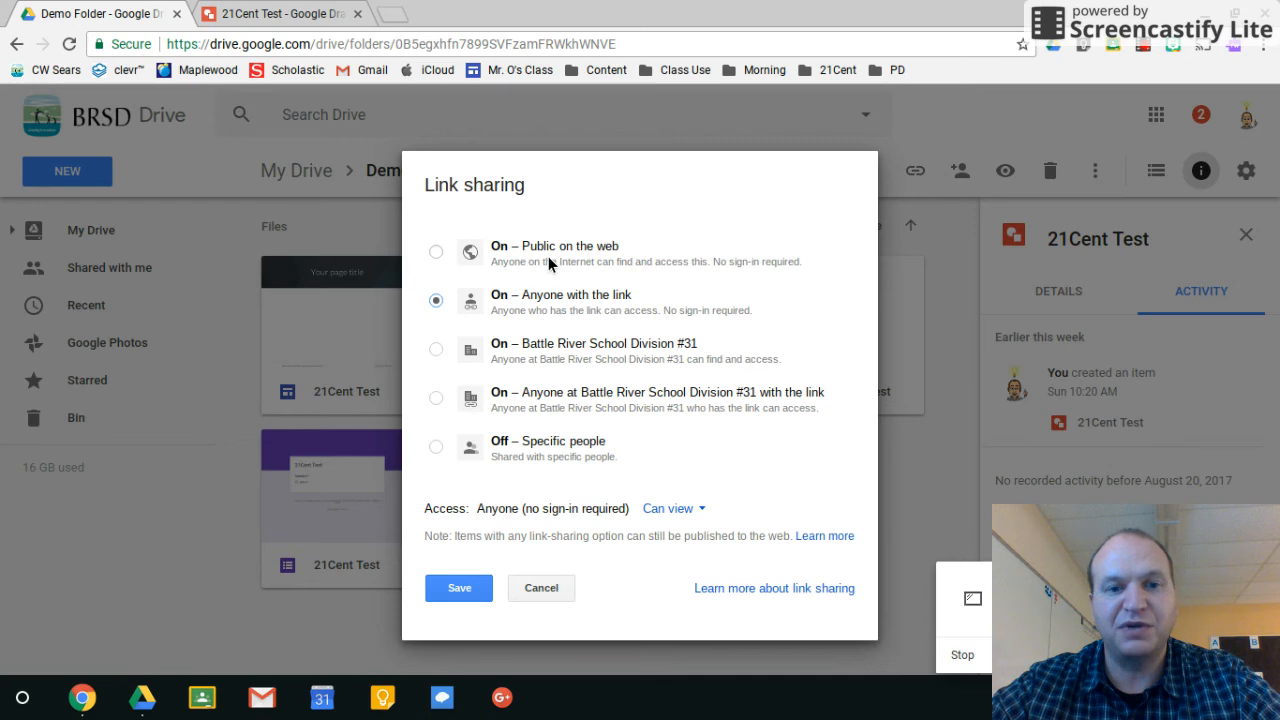
click(436, 448)
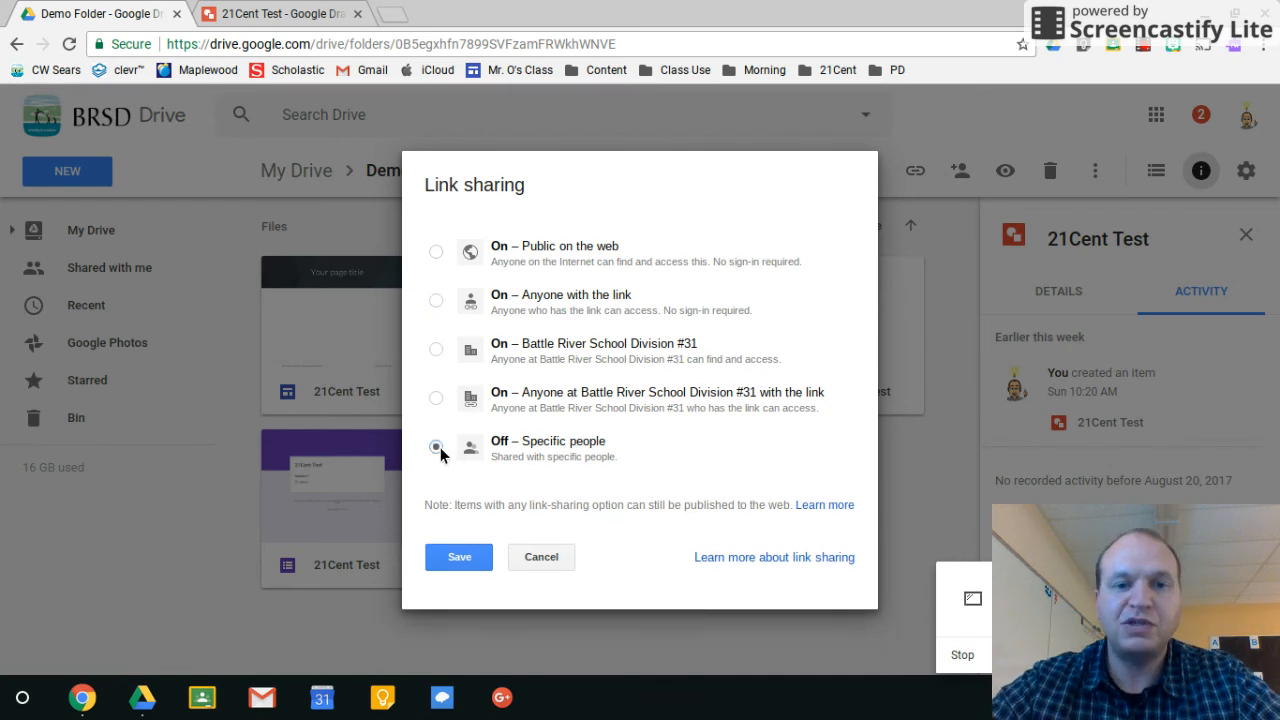
click(458, 556)
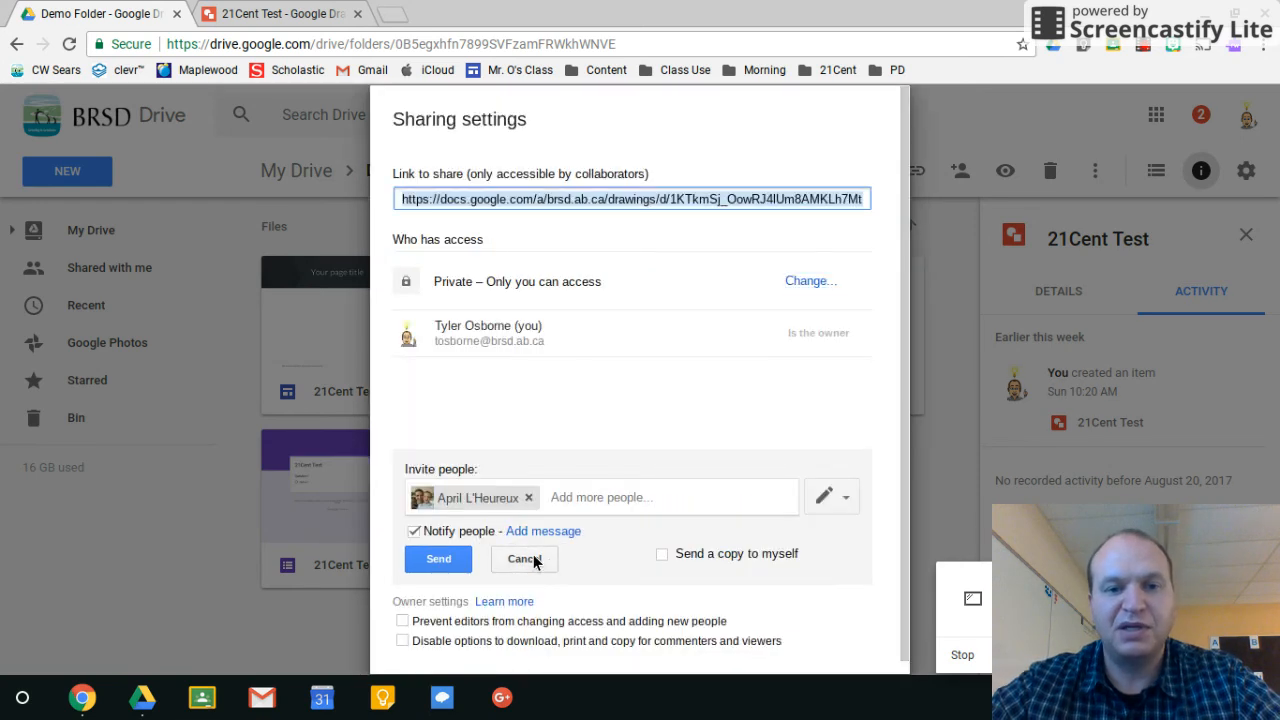
click(524, 560)
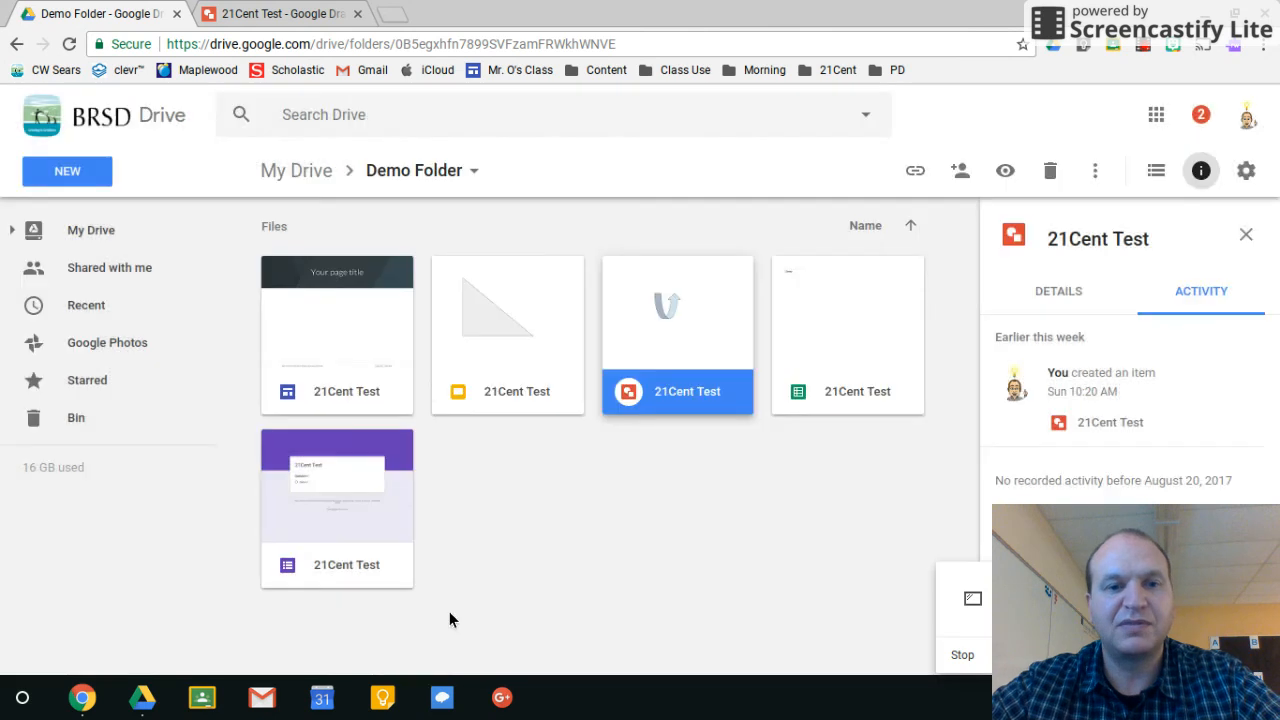
Bring up Share… from the File menu in the 21Cent Test Google Drawings tab.
click(280, 14)
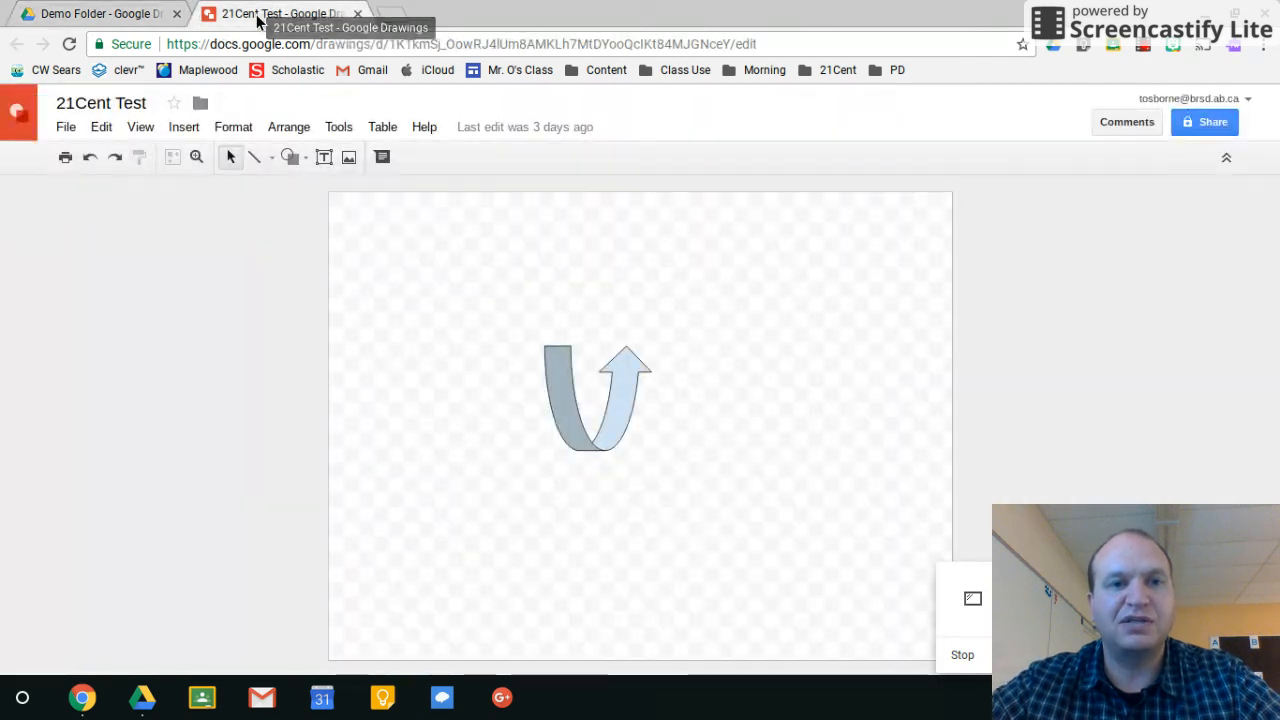
mouse_move(530, 442)
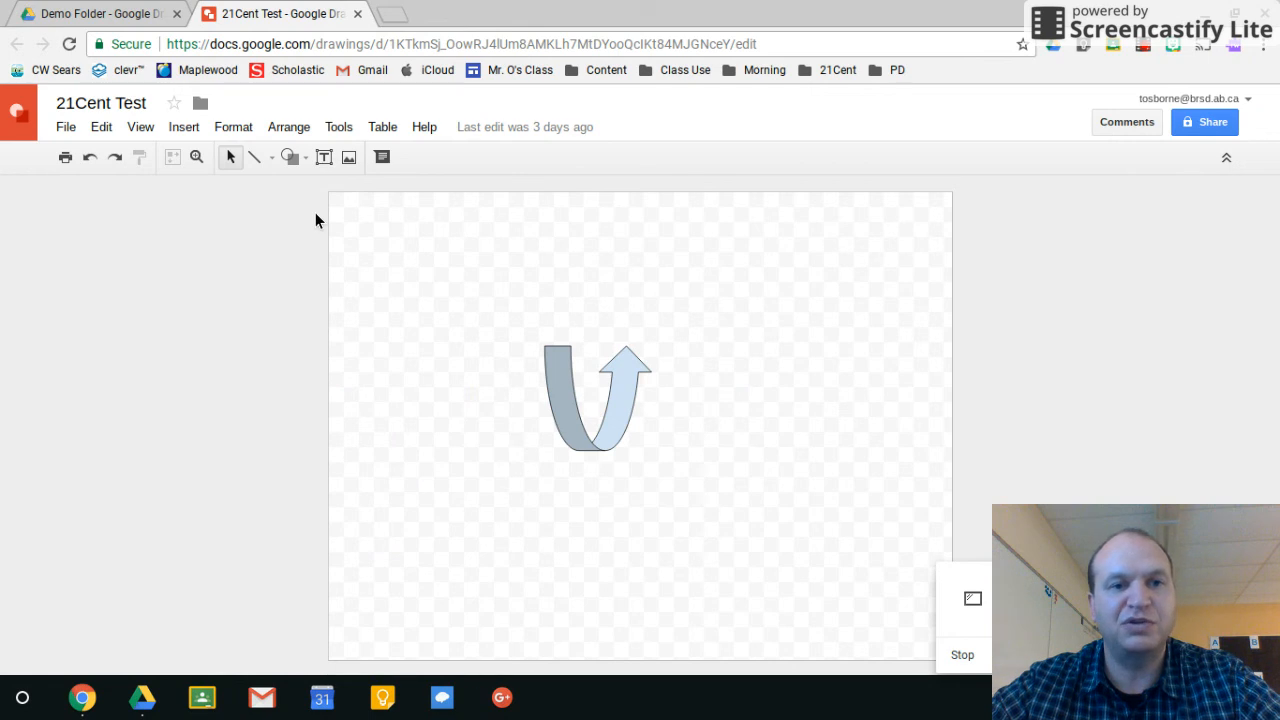
mouse_move(256, 206)
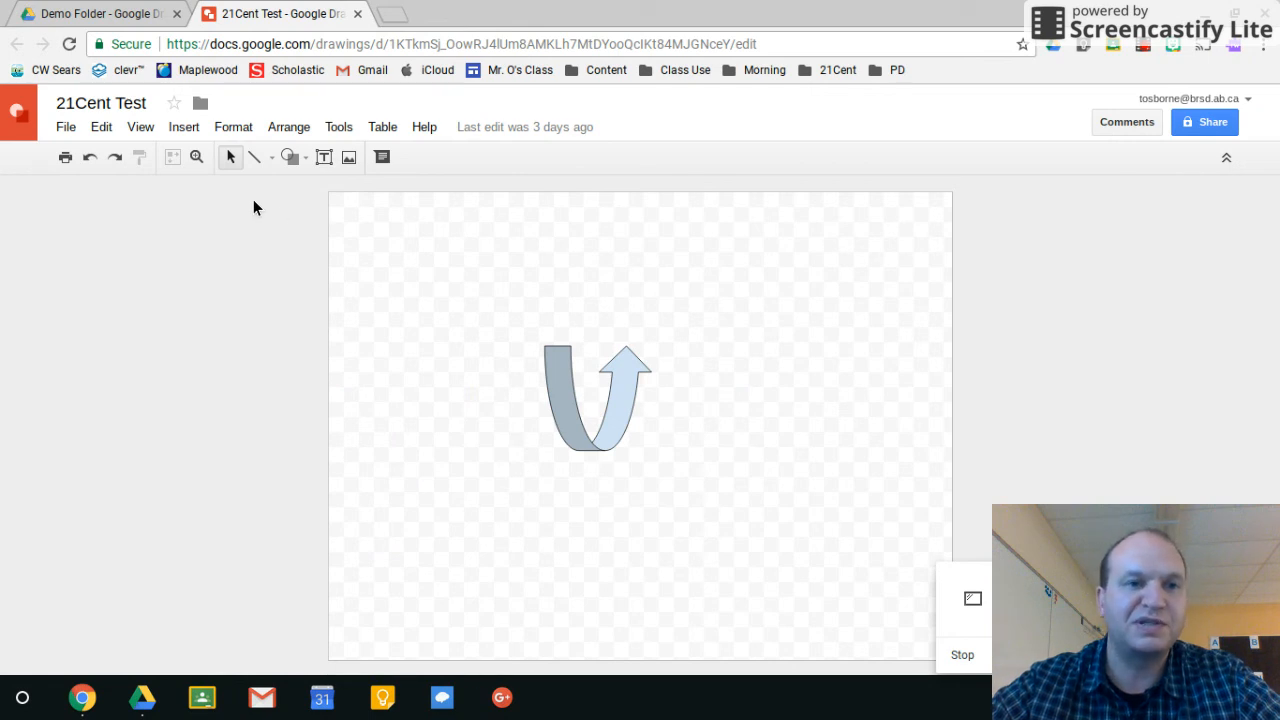
click(64, 128)
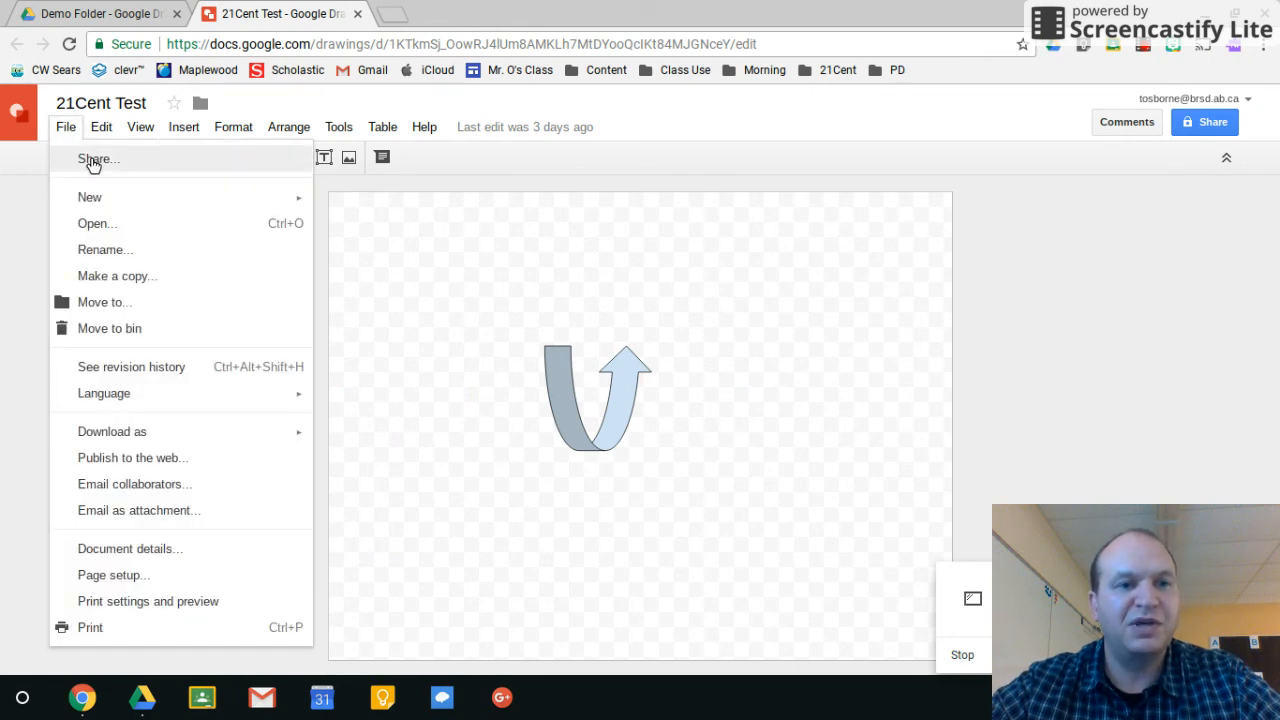
click(96, 160)
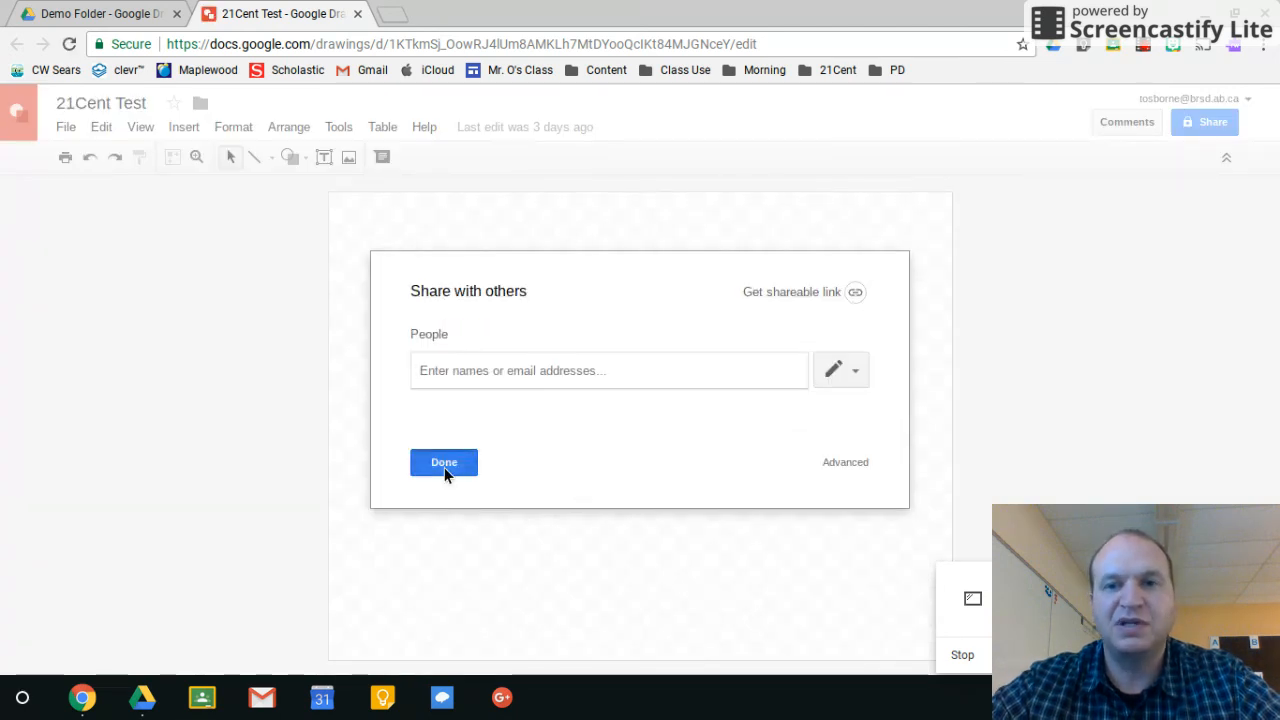
Reopen sharing from the Share button, confirm owner-only access in Advanced, and close with Done.
click(444, 462)
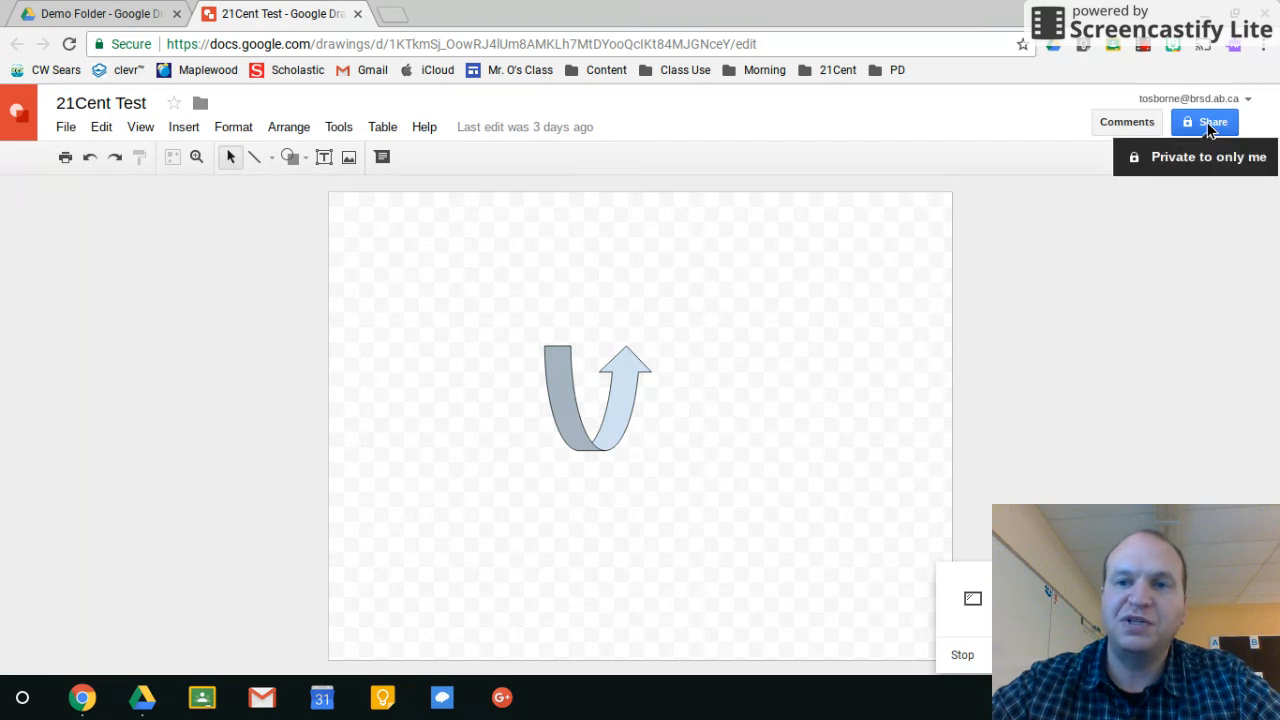
click(1204, 122)
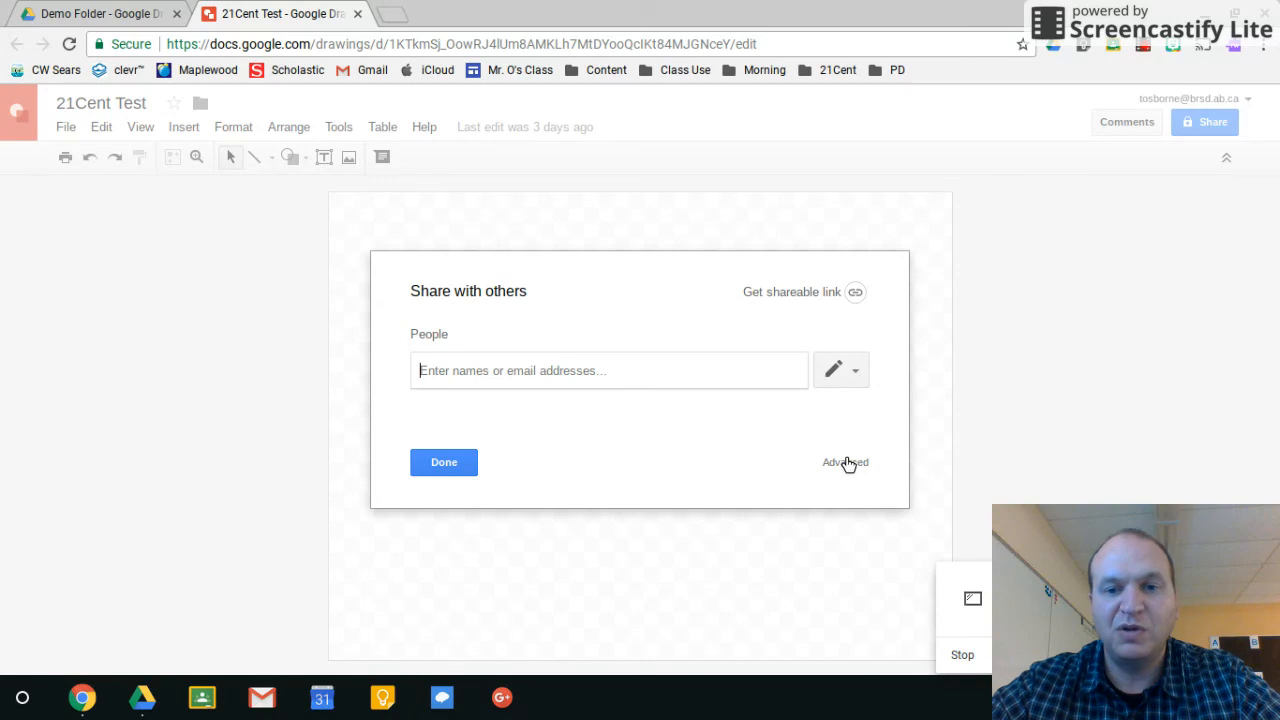
click(844, 462)
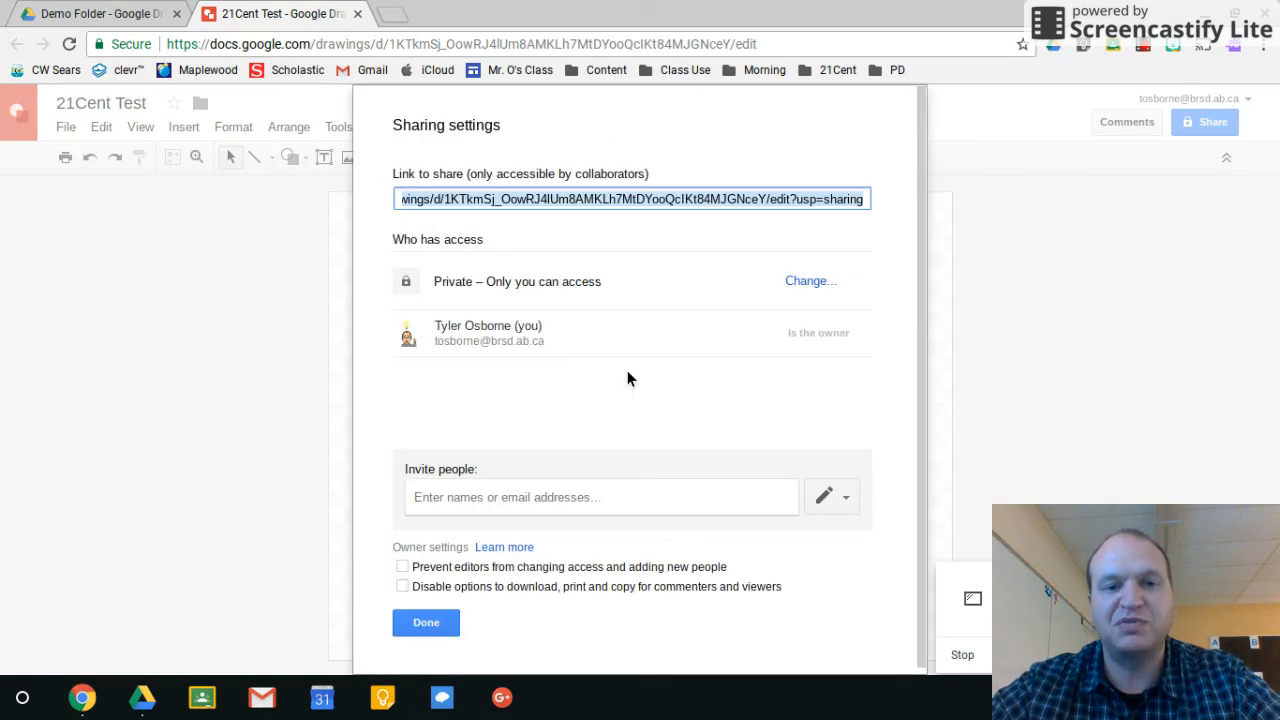
click(424, 622)
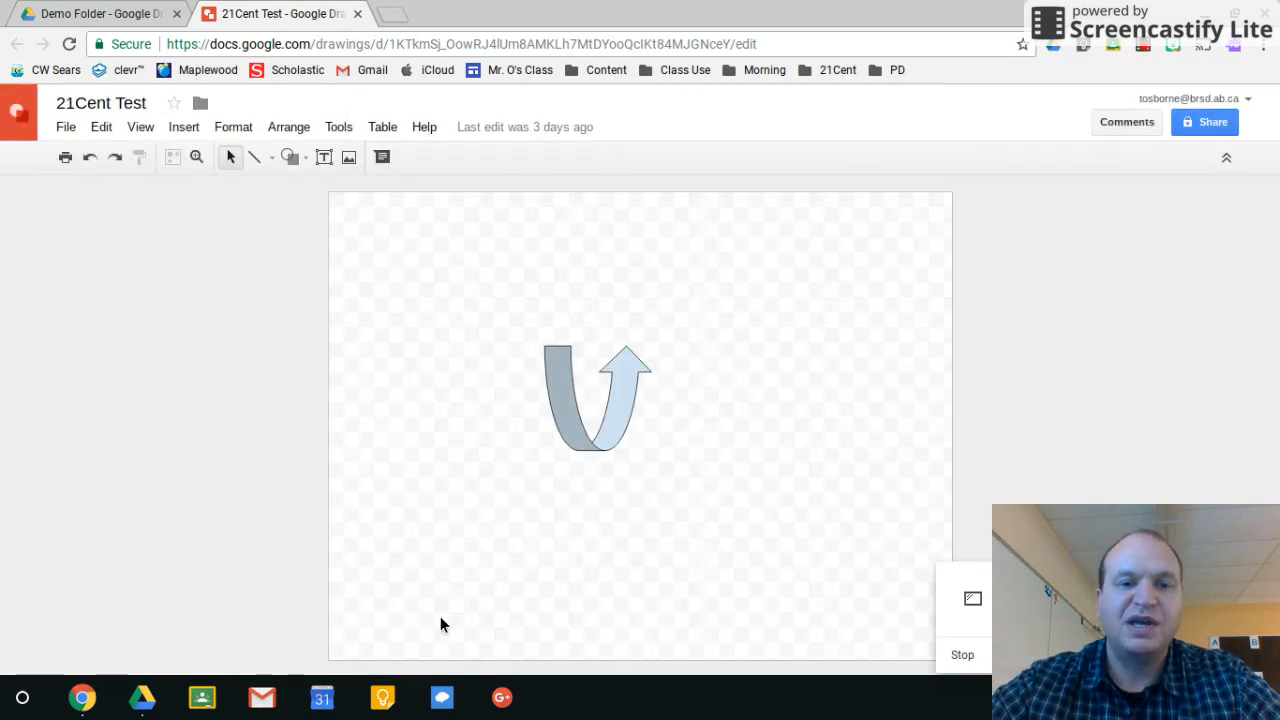